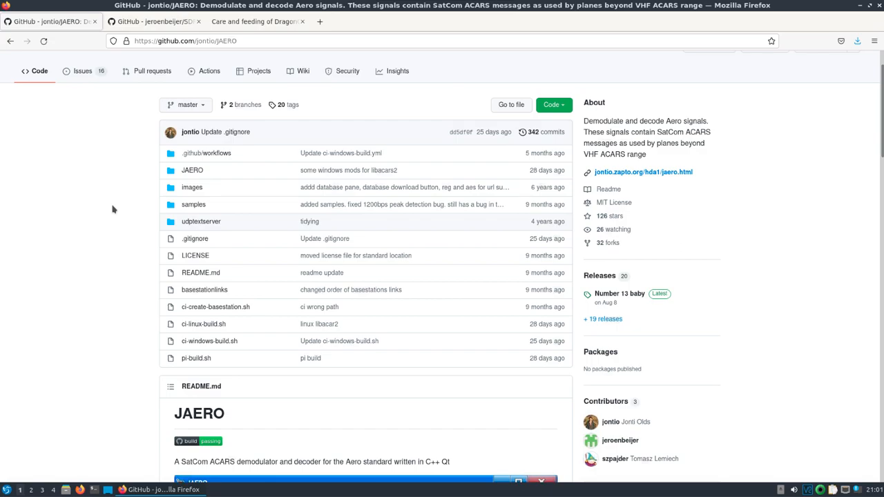
Step: Scroll through the JAERO README, then switch to the jeroenbeijer/SDRReceiver repository page
scroll(down, 3)
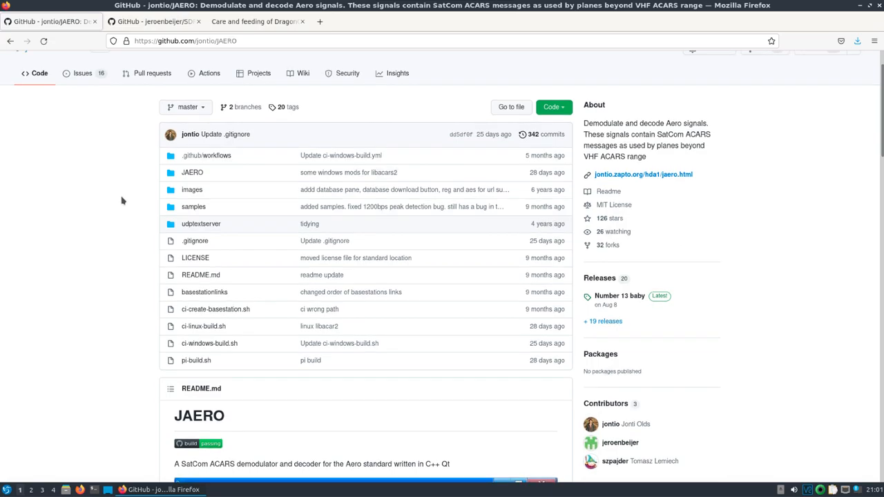
scroll(down, 3)
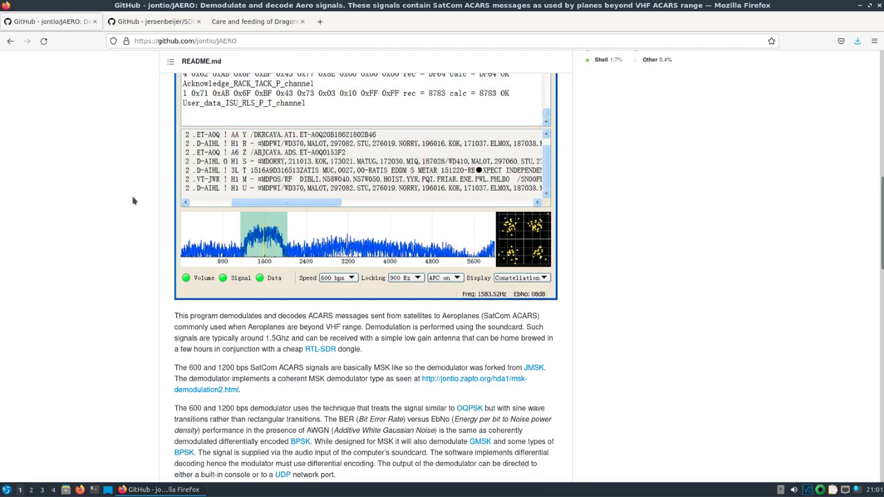
mouse_move(132, 202)
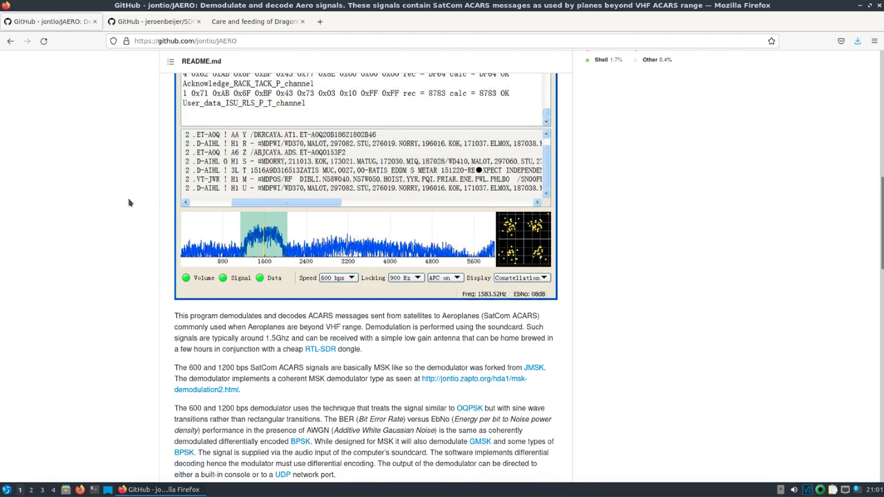
click(153, 22)
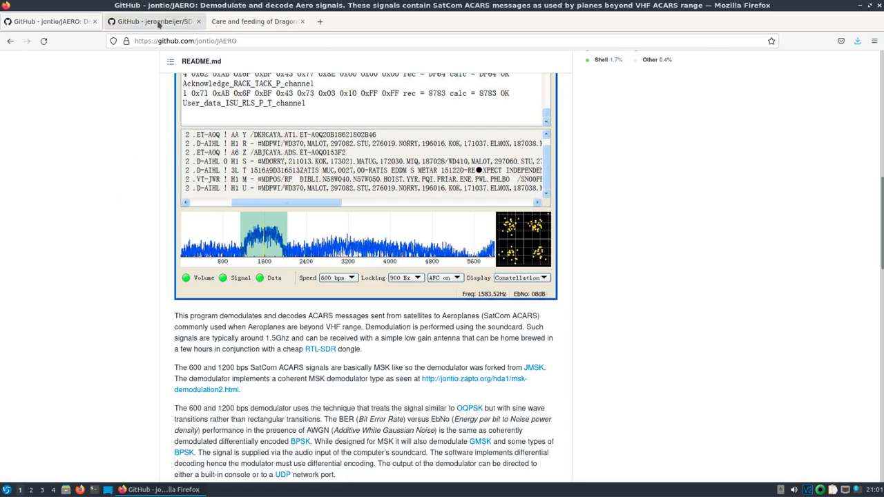
click(152, 22)
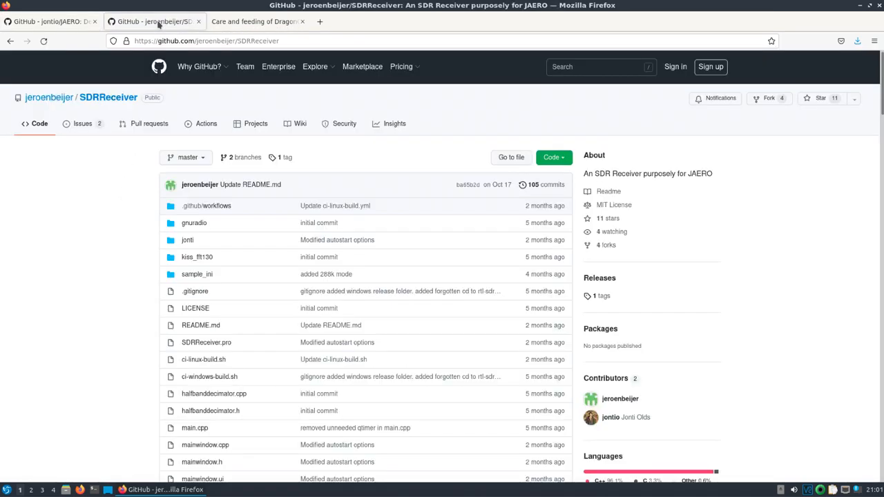
mouse_move(116, 212)
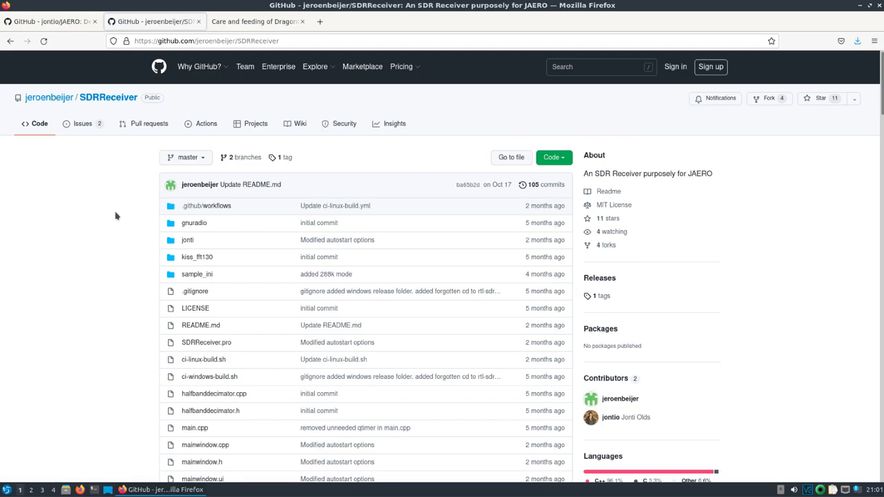
Step: Read the DragonOS guide's Pi setup, ZeroTier and VNC server sections, then return to the top
click(256, 23)
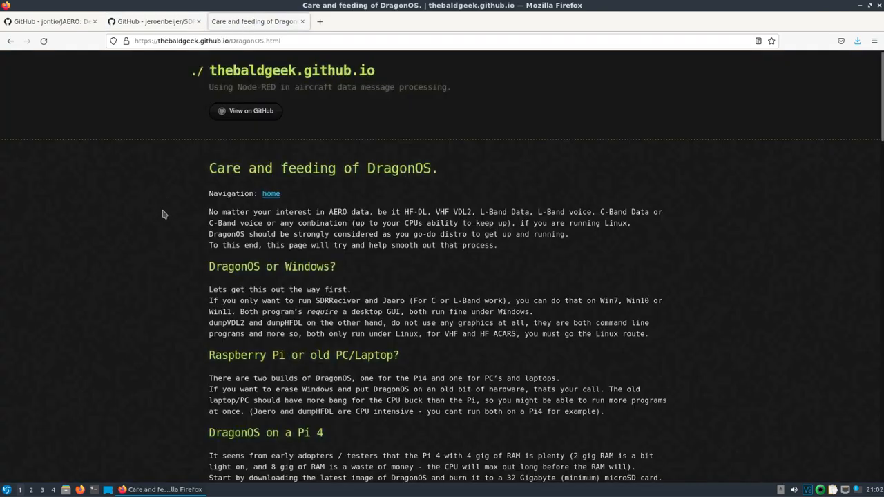
mouse_move(159, 230)
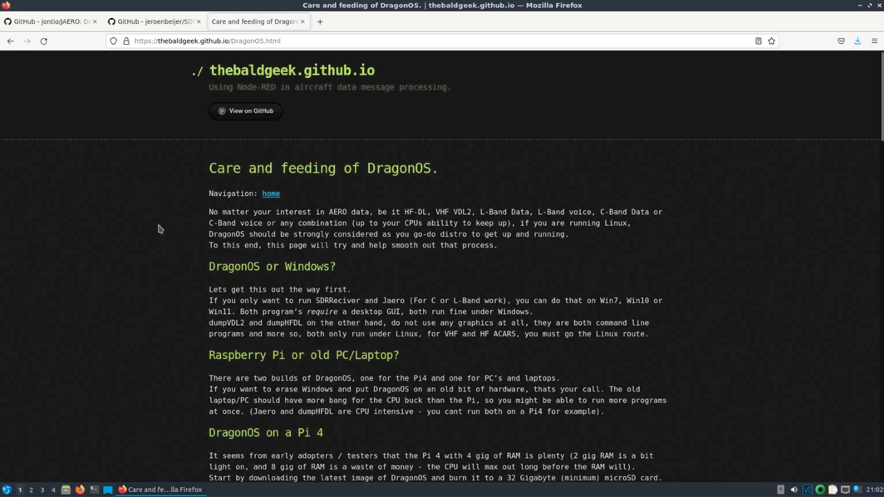
mouse_move(205, 210)
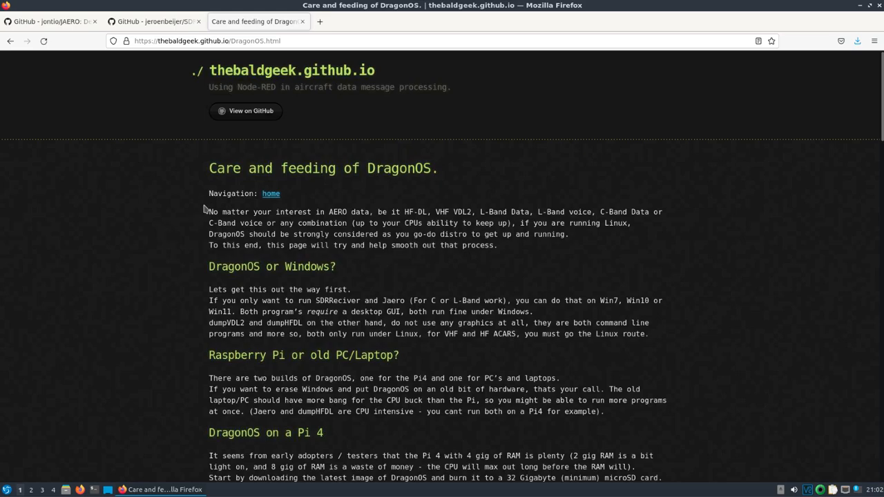
mouse_move(736, 196)
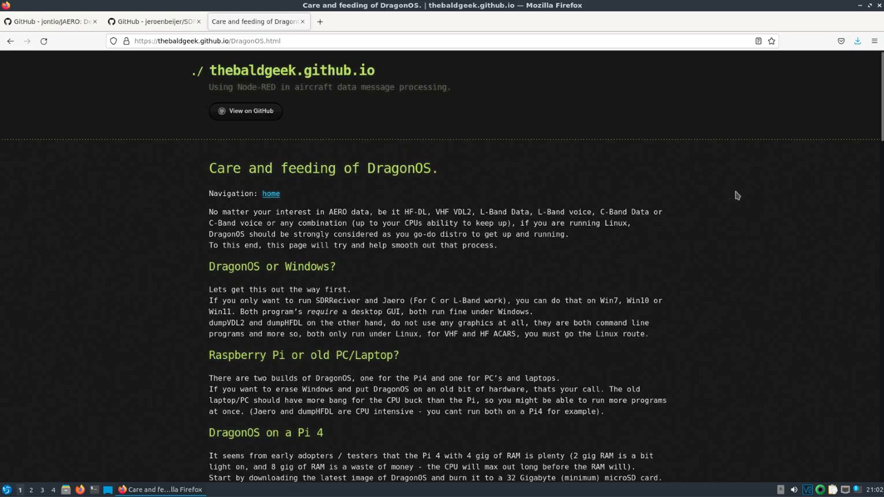
scroll(down, 3)
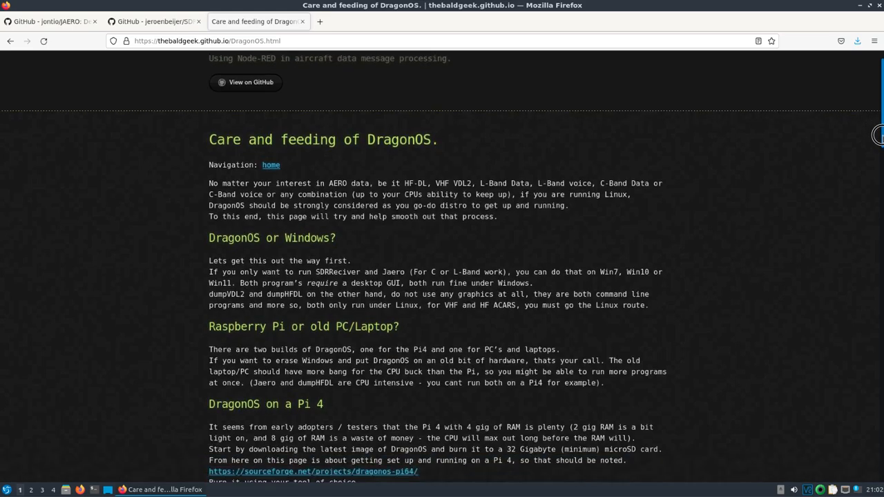
scroll(down, 3)
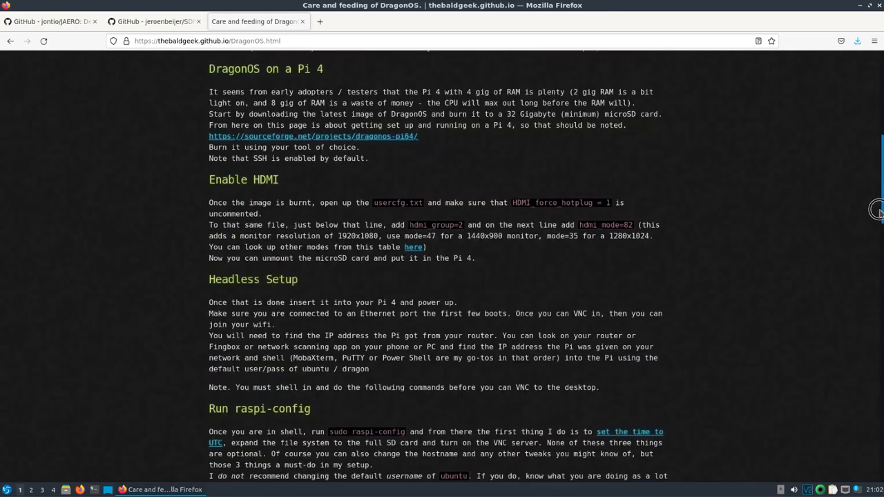
scroll(down, 3)
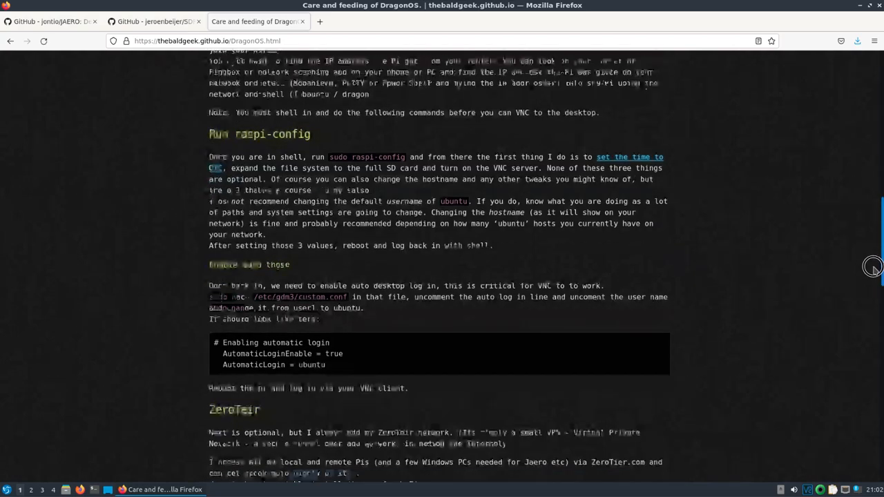
scroll(down, 3)
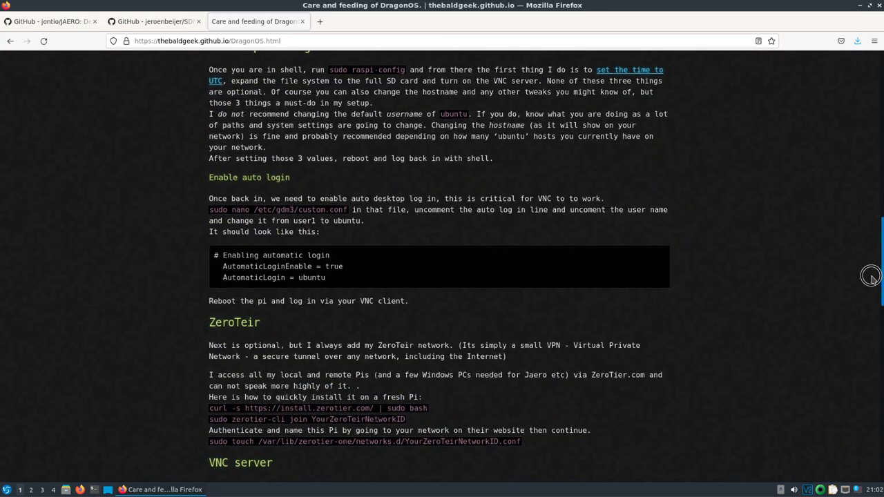
scroll(down, 3)
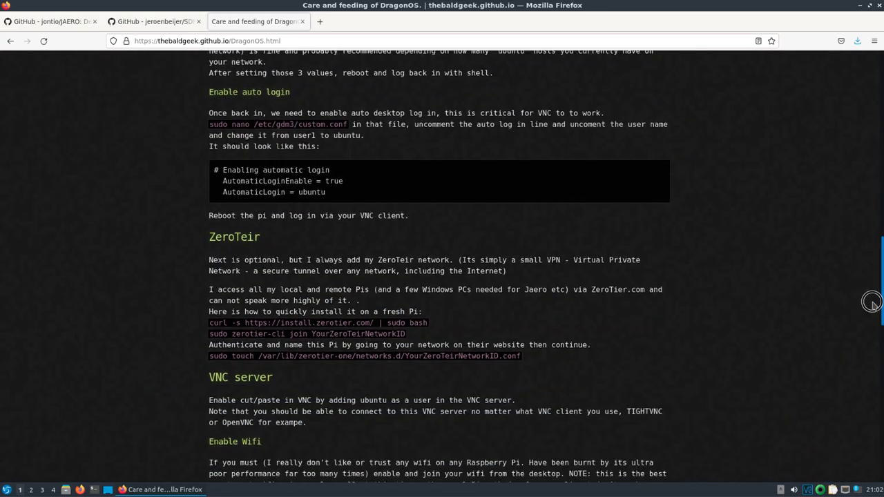
scroll(down, 3)
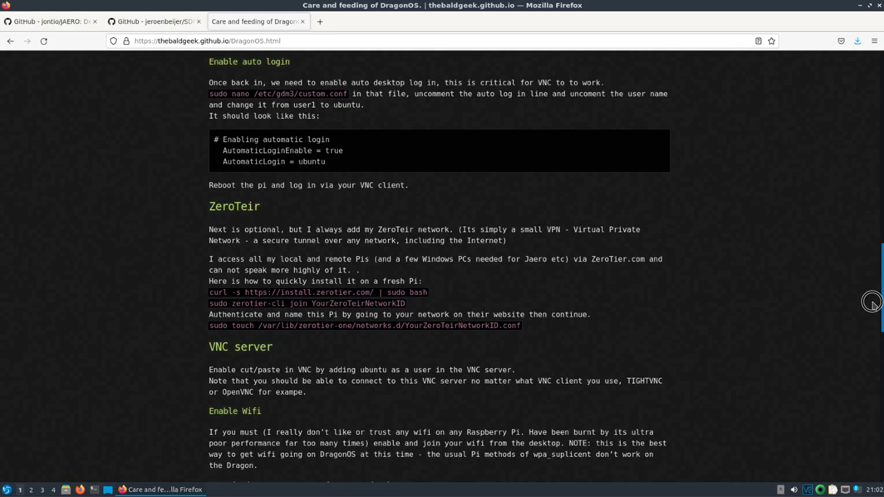
scroll(down, 3)
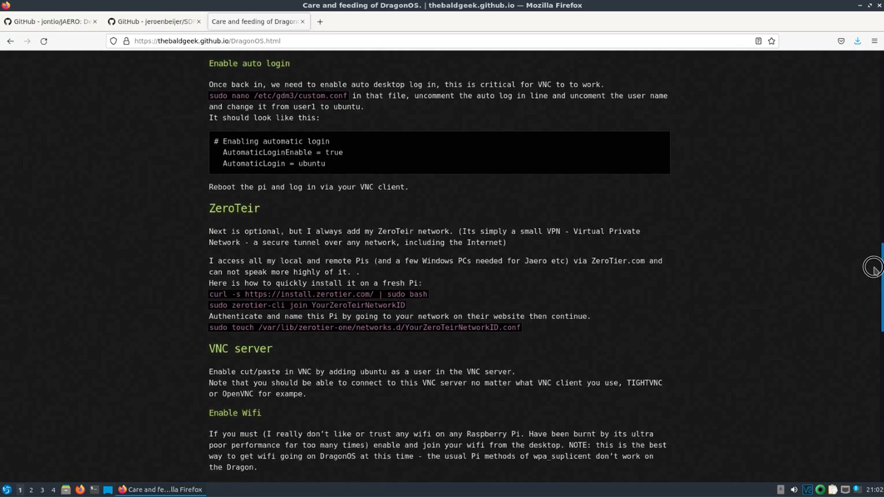
scroll(up, 3)
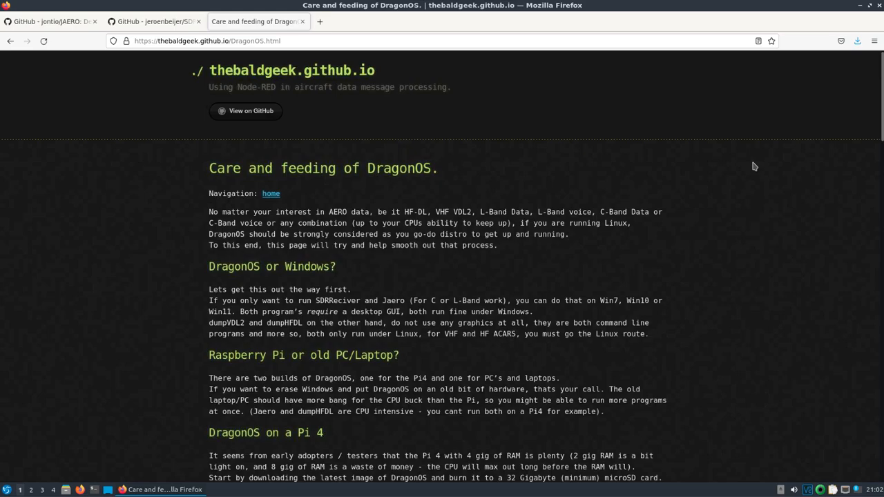
mouse_move(829, 75)
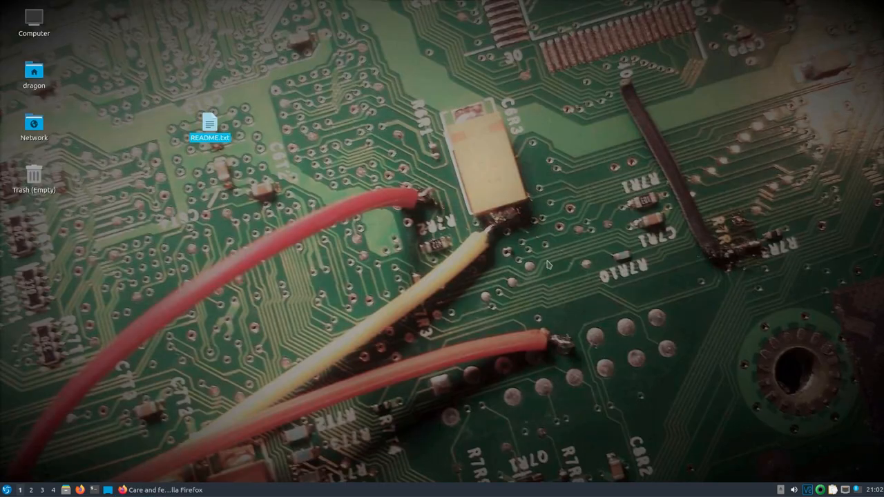
Step: Launch a DragonOS terminal, list the sample ini files and show rtl_tcp's help options
click(245, 374)
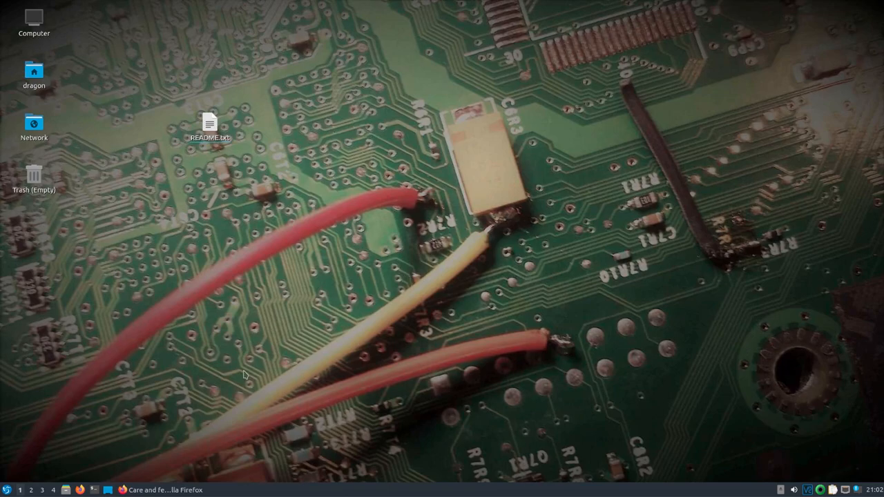
mouse_move(94, 489)
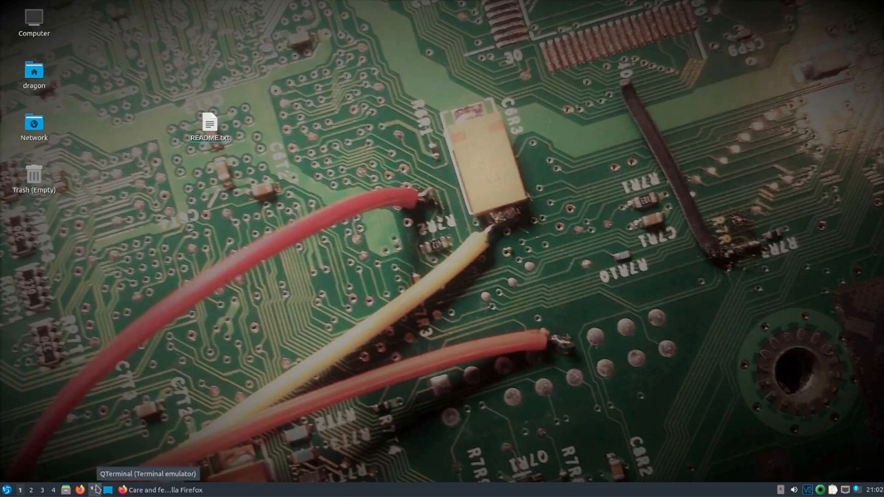
click(94, 489)
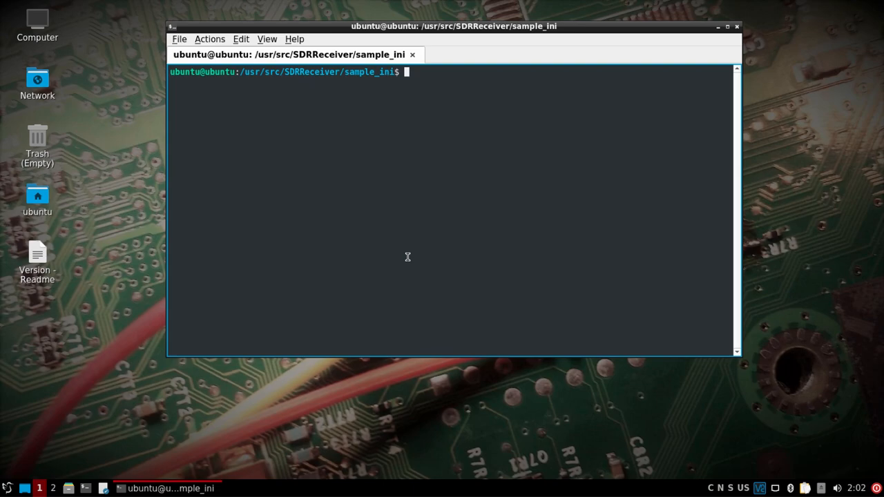
text(ls)
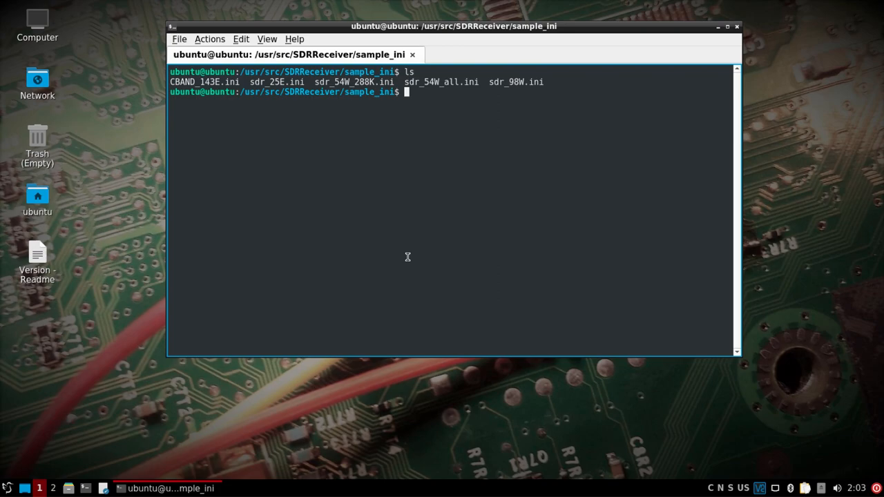
text(r)
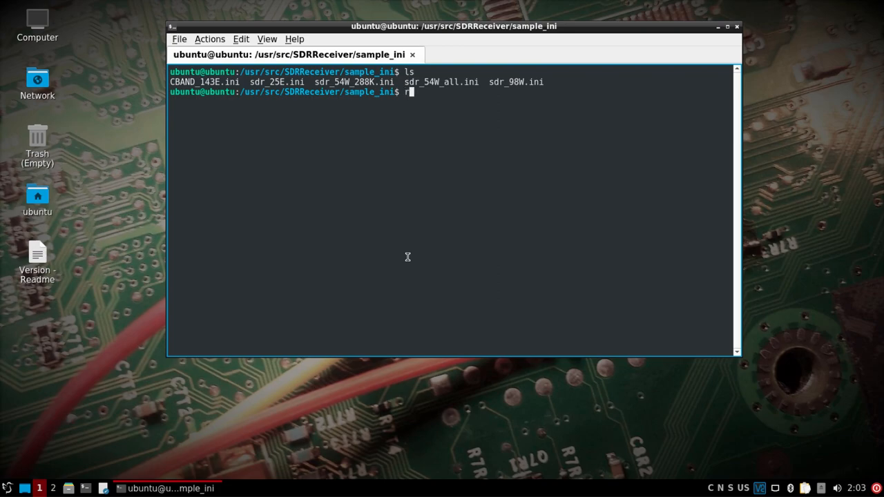
text(tl_tcp -h)
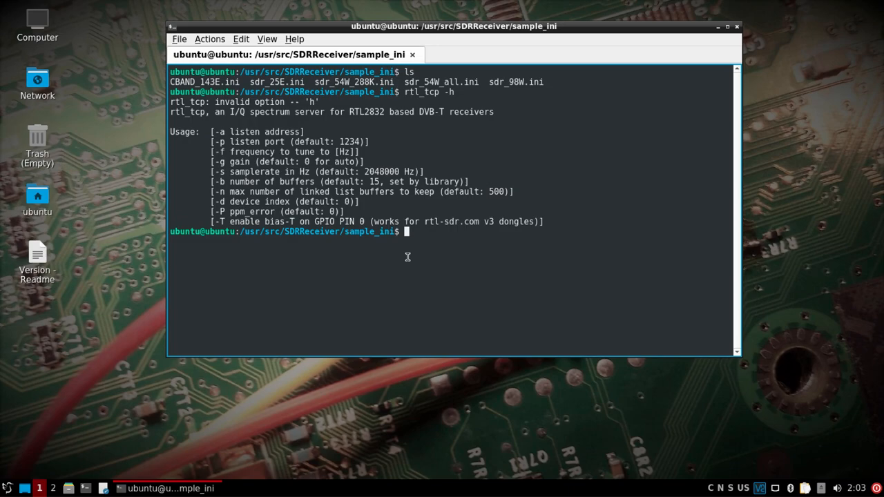
Step: Begin the command rtl_tcp -a 0.0.0.0 -T to listen on all addresses
text(rtl_tcp -a 0)
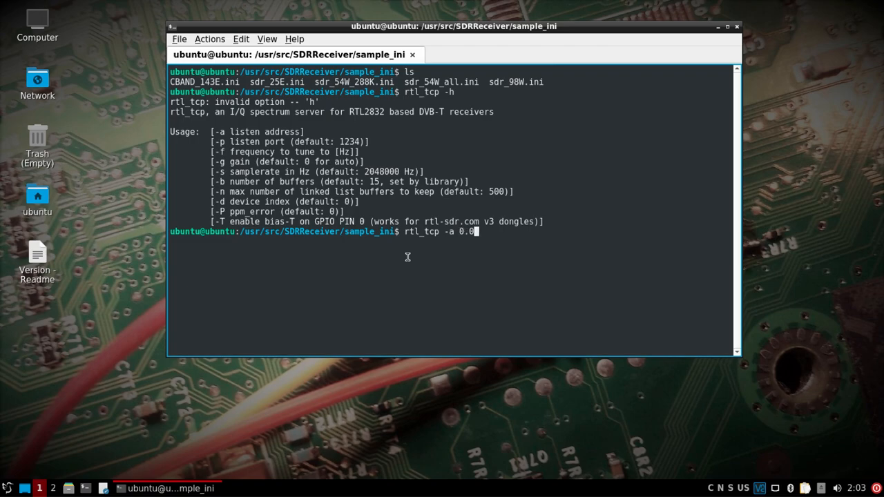
text(.0.0)
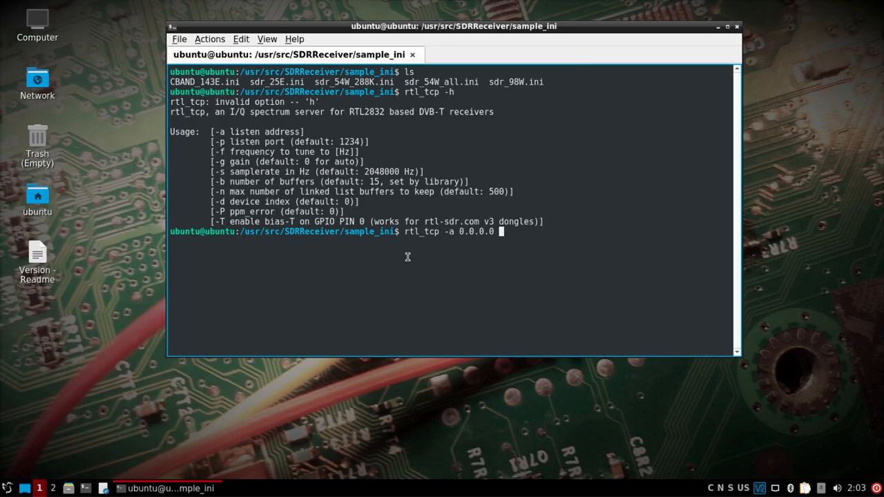
text(-T)
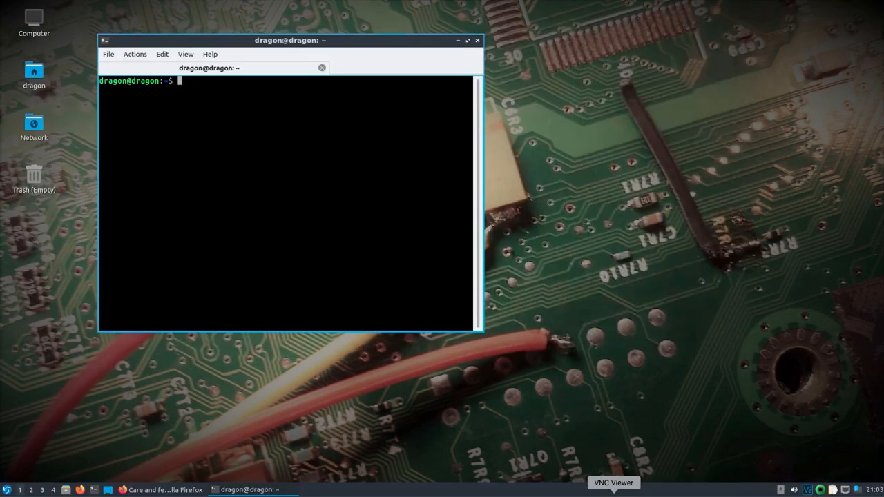
Step: Change to /usr/src/SDRReceiver/sample_ini/ and list its ini files
drag(290, 40, 426, 49)
text(c)
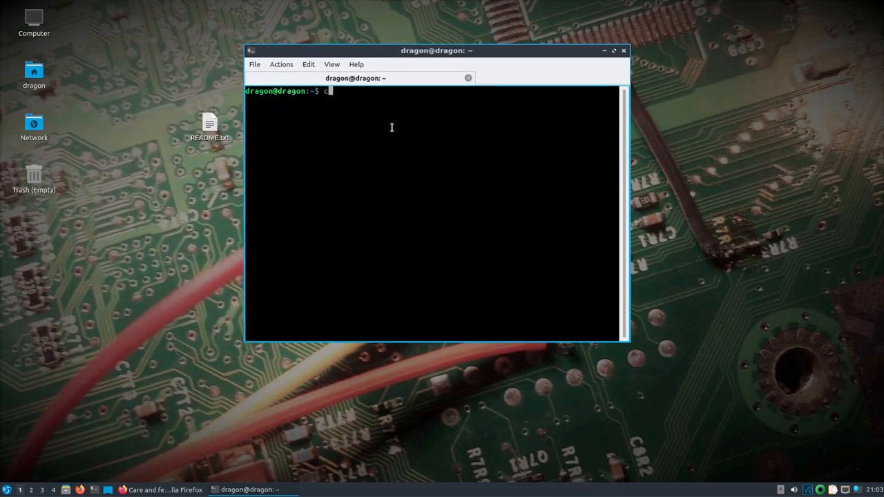
text(d /usr/src/)
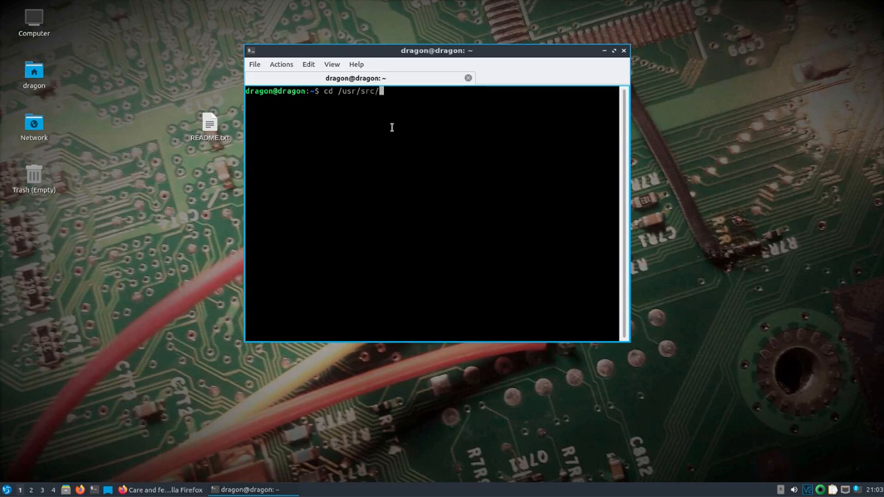
text(SDRR)
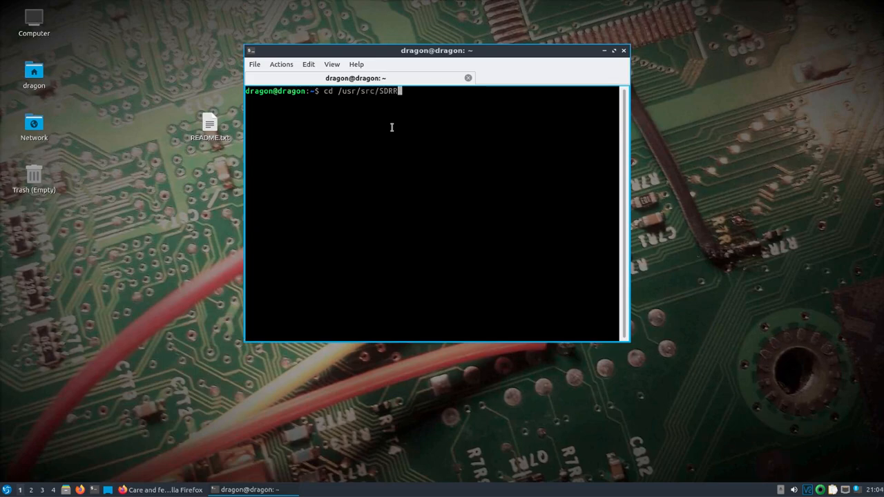
text(eceiver/sample_ini/)
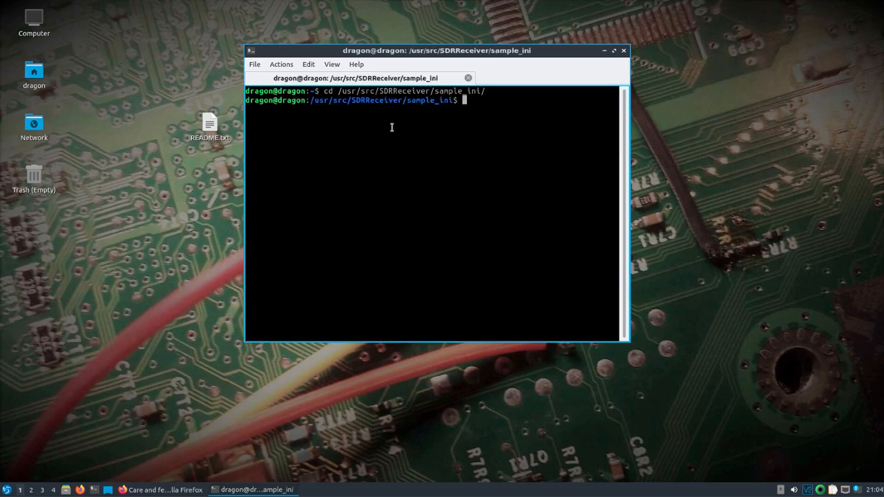
text(ls)
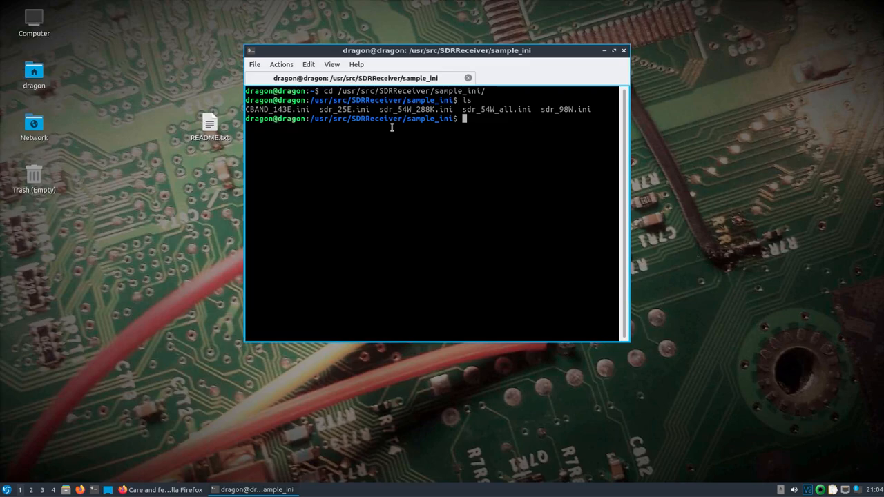
Step: Begin editing sdr_98W.ini with sudo nano
text(sudo nano sdr)
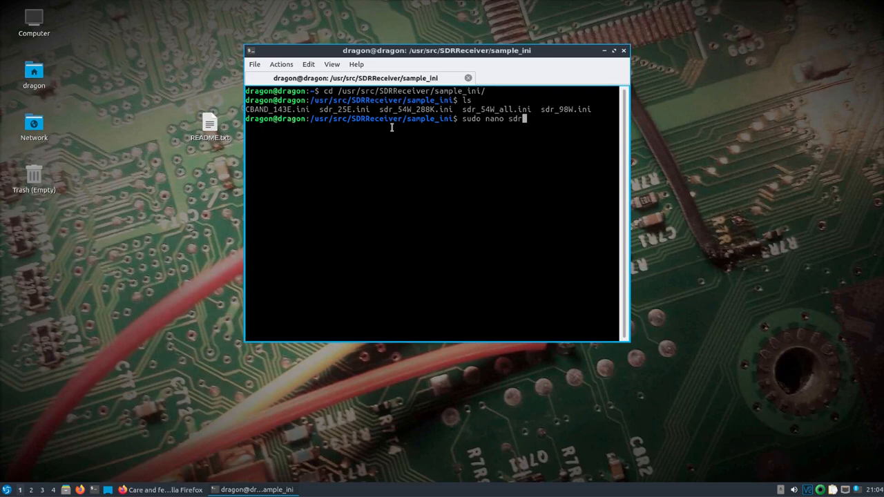
text(_98W.ini)
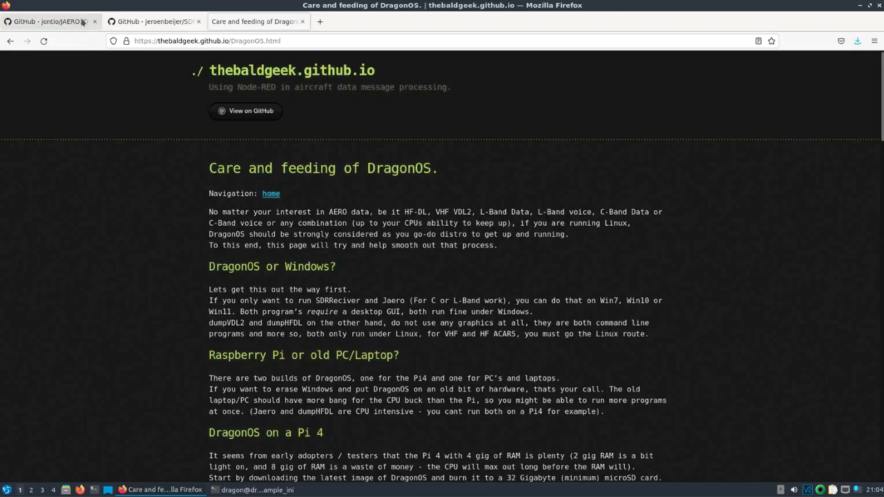
Step: Read the SDRReceiver README's ini settings and select the remote_rtl_gain_idx=28 line
click(152, 22)
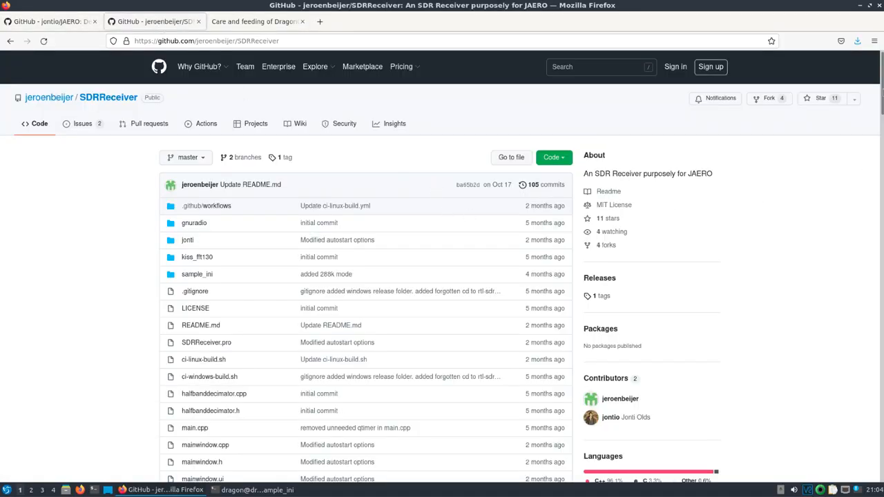
scroll(down, 3)
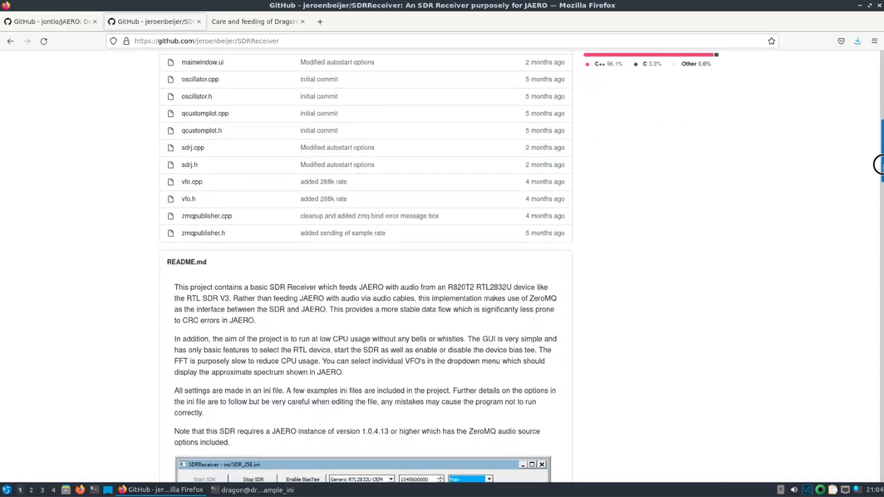
scroll(down, 3)
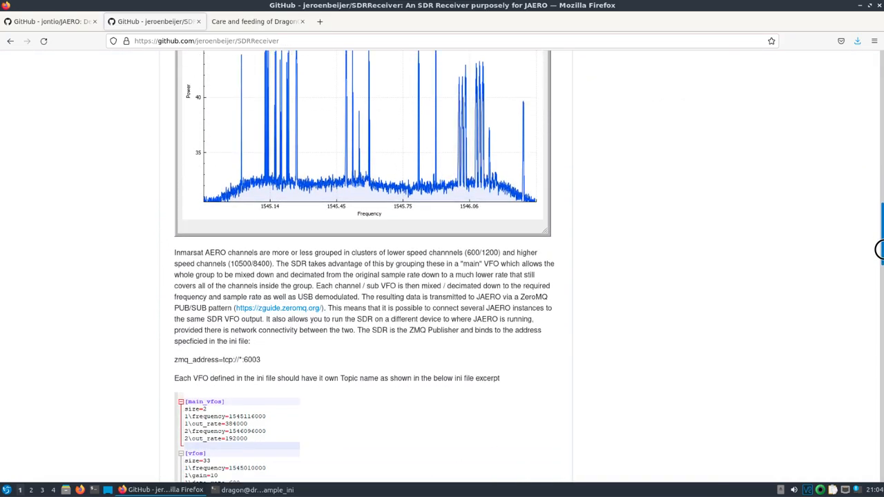
scroll(down, 3)
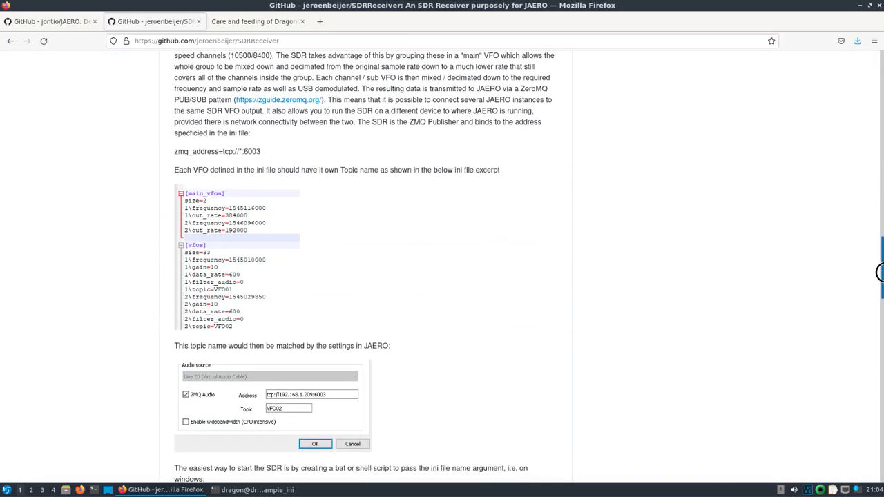
scroll(down, 3)
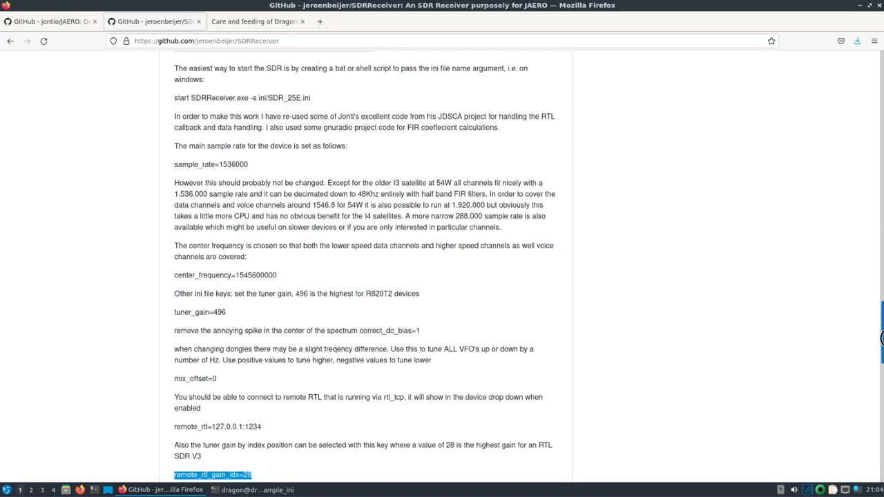
scroll(down, 3)
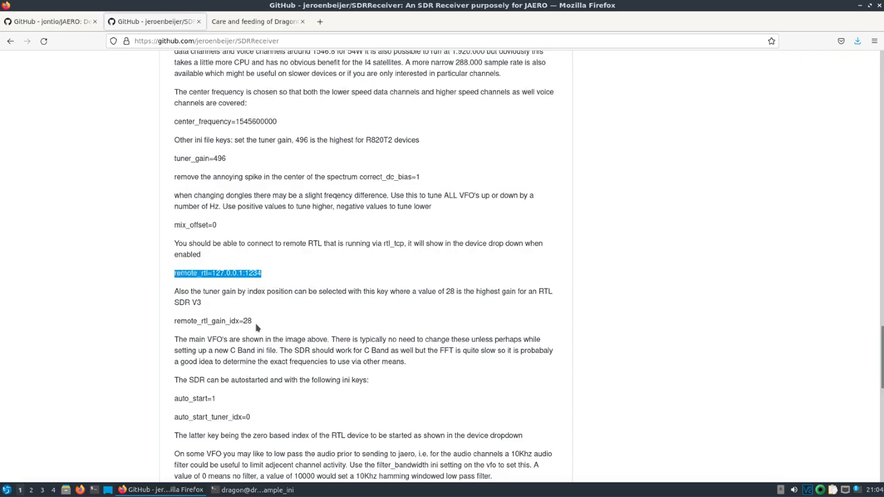
double_click(213, 321)
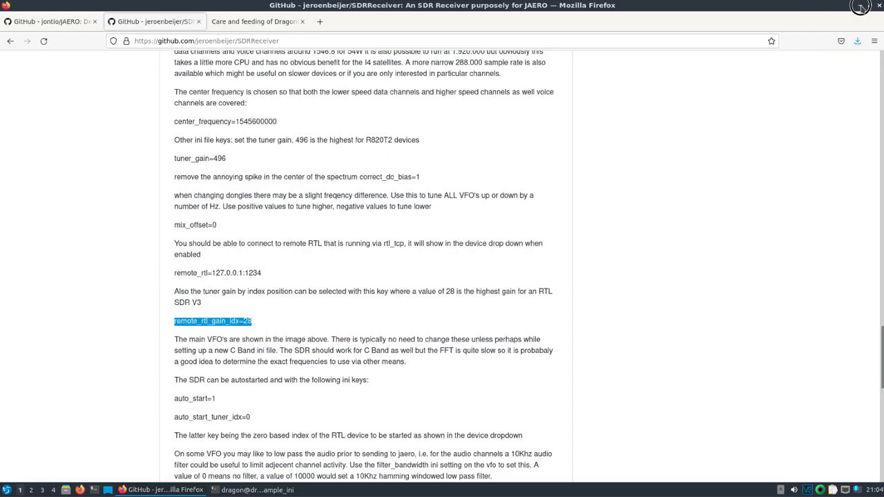
mouse_move(619, 260)
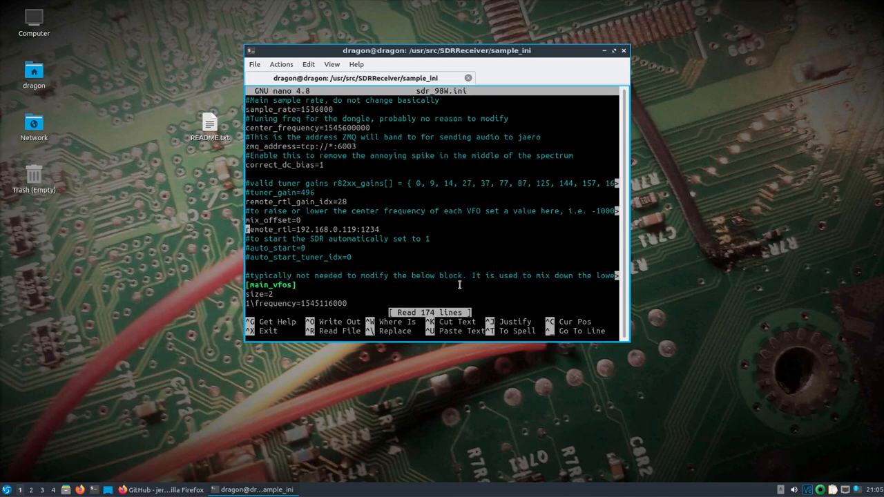
Step: Review sdr_98W.ini's remote RTL address 192.168.0.119:1234 and VFO list, then write its 174 lines
scroll(down, 3)
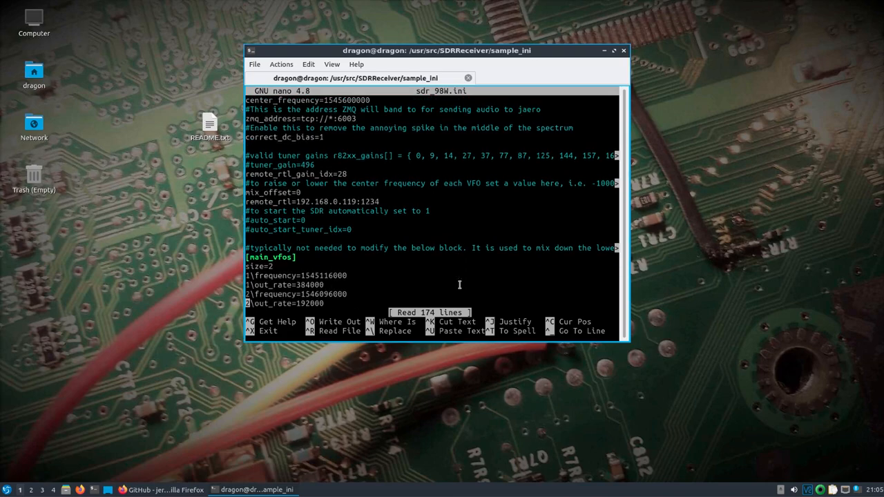
scroll(down, 3)
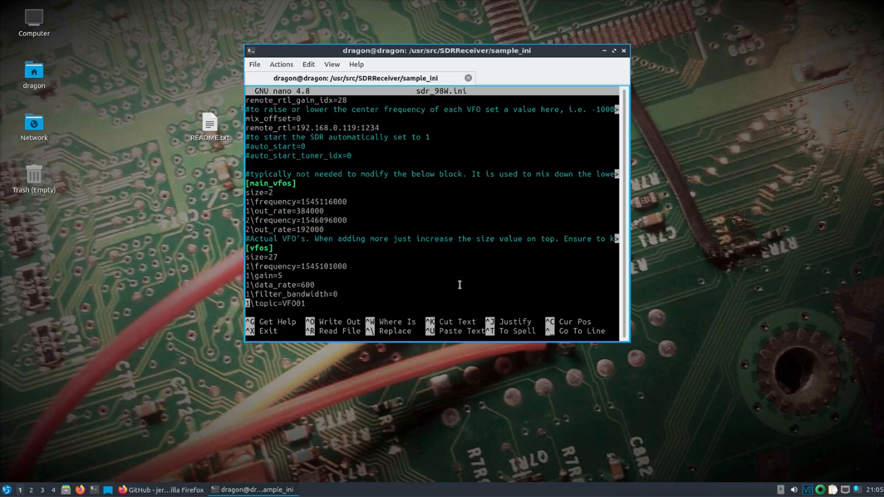
scroll(down, 3)
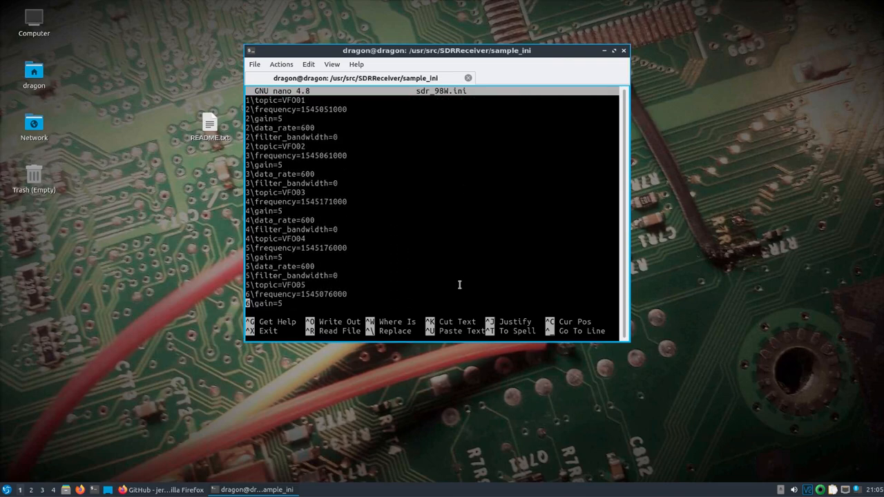
scroll(down, 3)
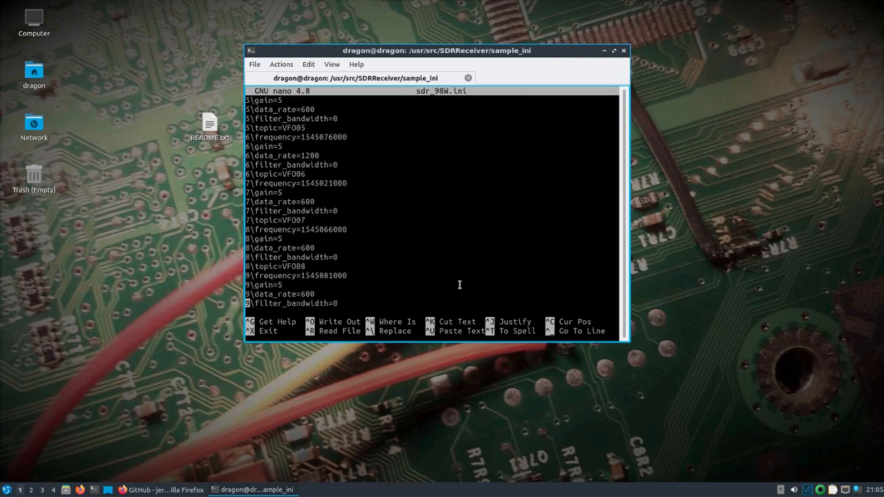
scroll(down, 3)
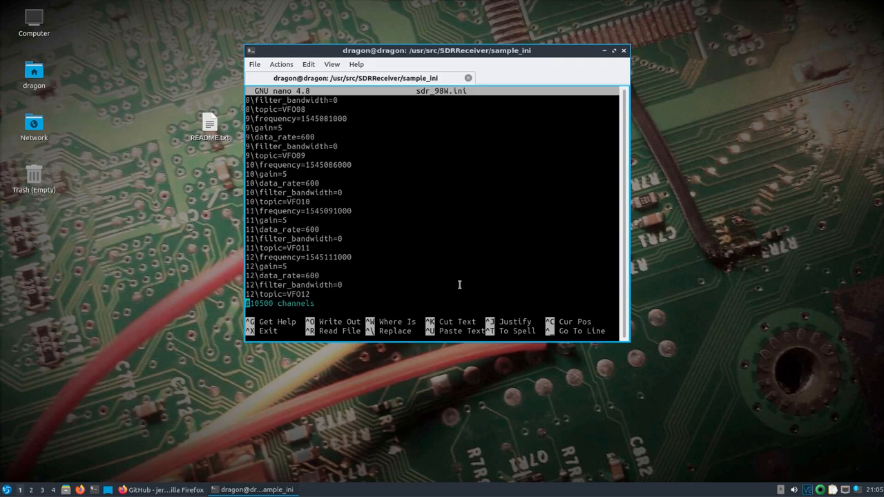
scroll(down, 3)
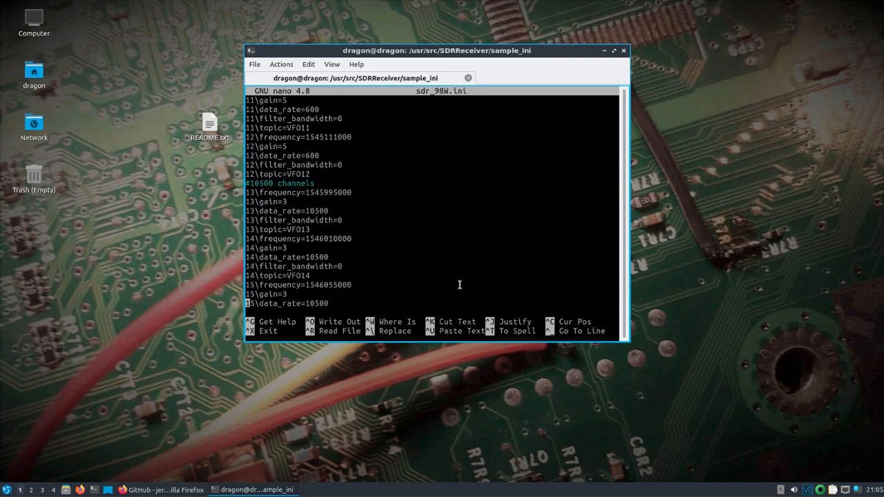
key(ctrl+o)
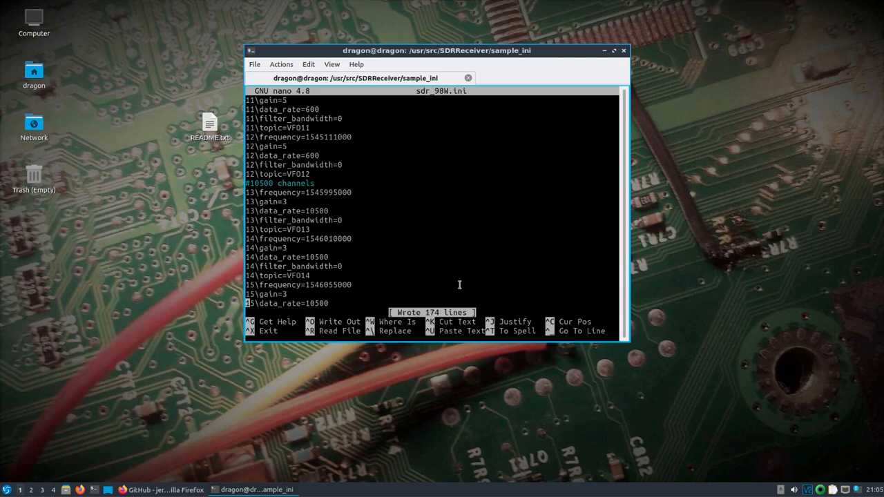
Step: Exit nano and run SDRReceiver -s sdr_98W.ini to bring up the receiver window
key(ctrl+x)
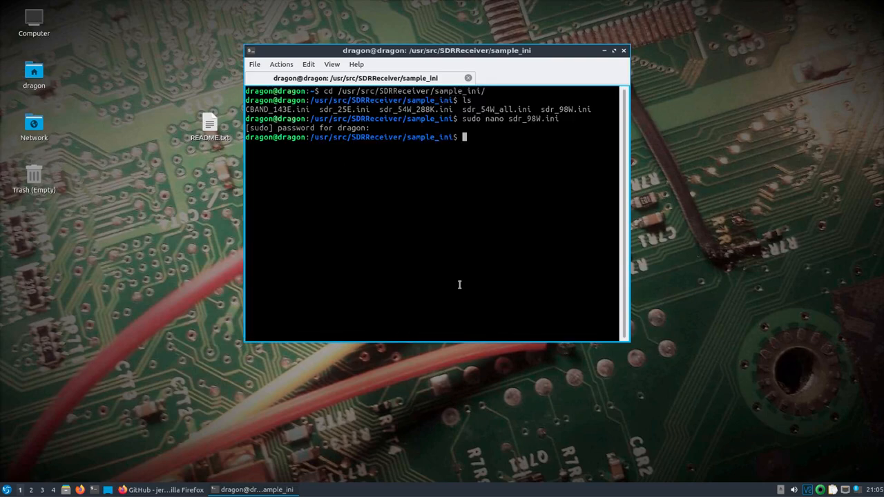
text(SDR)
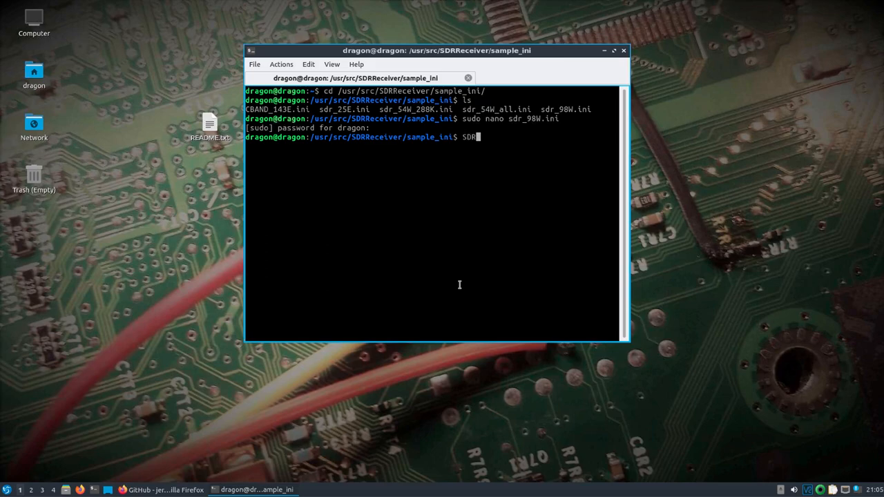
text(Receiver -s)
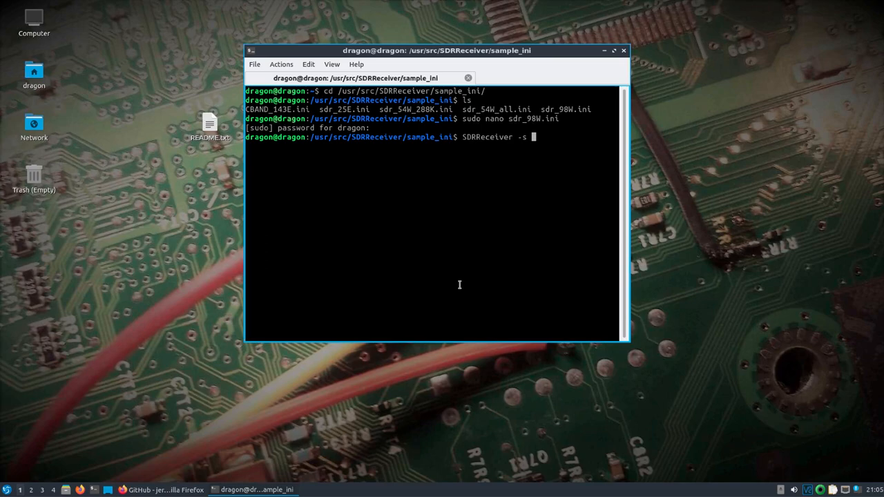
text(sdr_)
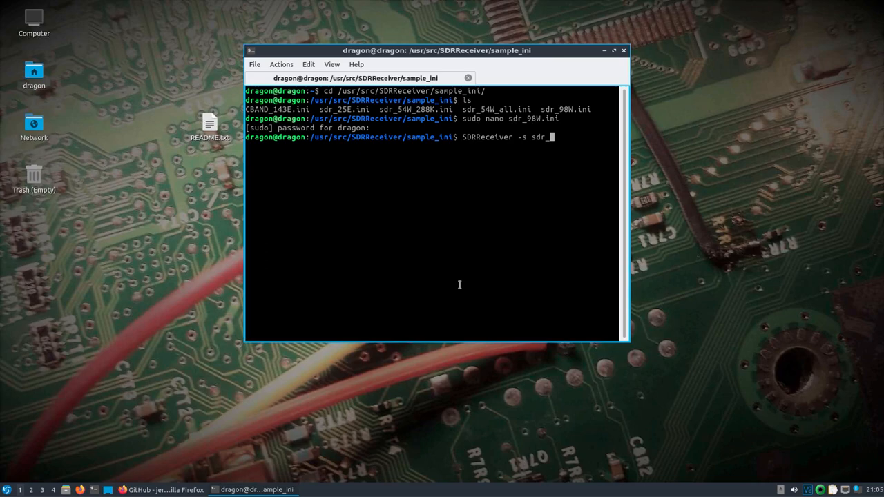
text(98W.ini)
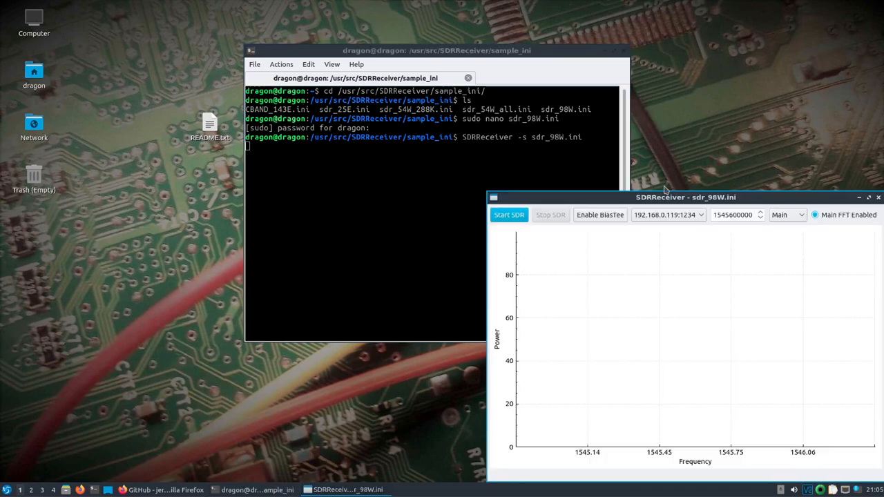
Step: Start the SDR on server 192.168.0.119:1234 and stream the live spectrum around 1545 MHz
drag(685, 196, 643, 158)
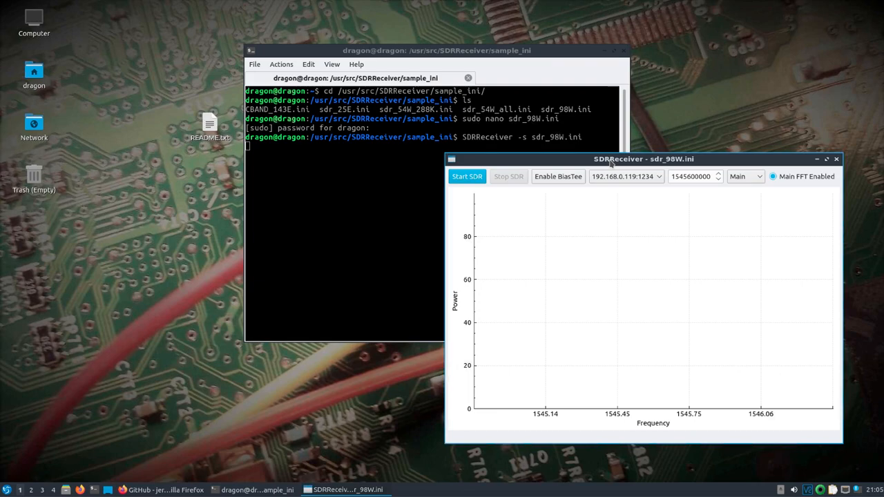
mouse_move(615, 180)
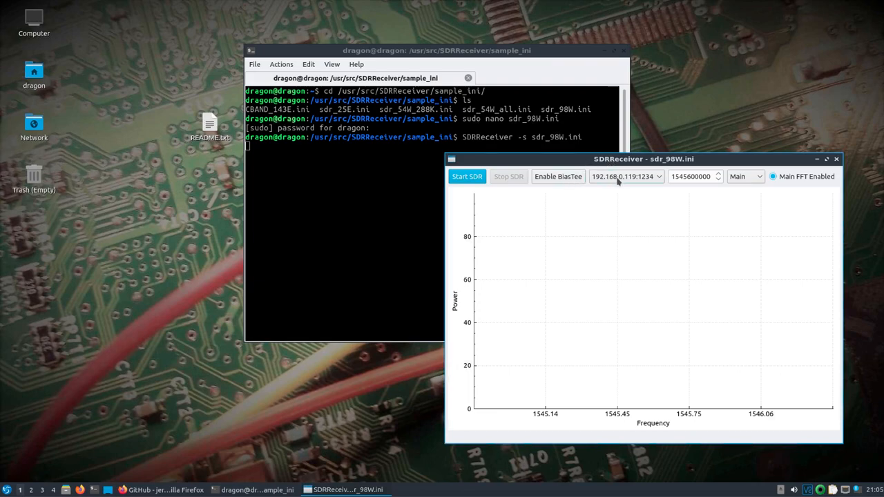
click(466, 177)
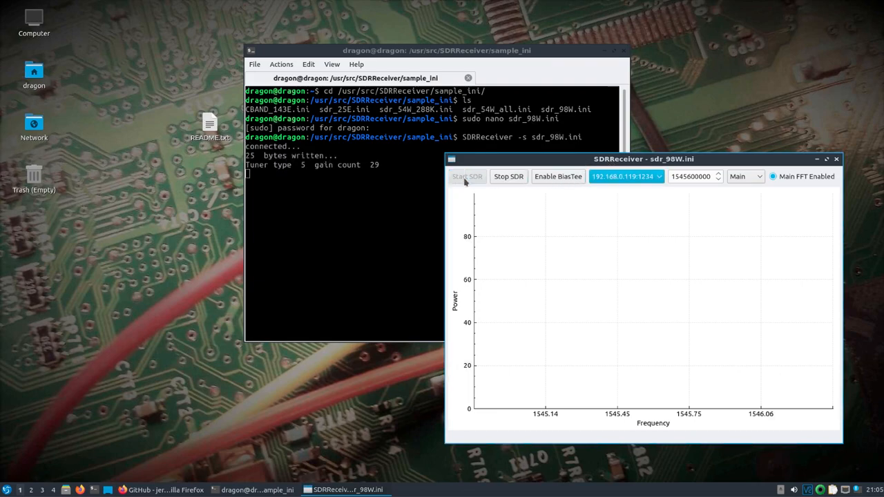
click(467, 177)
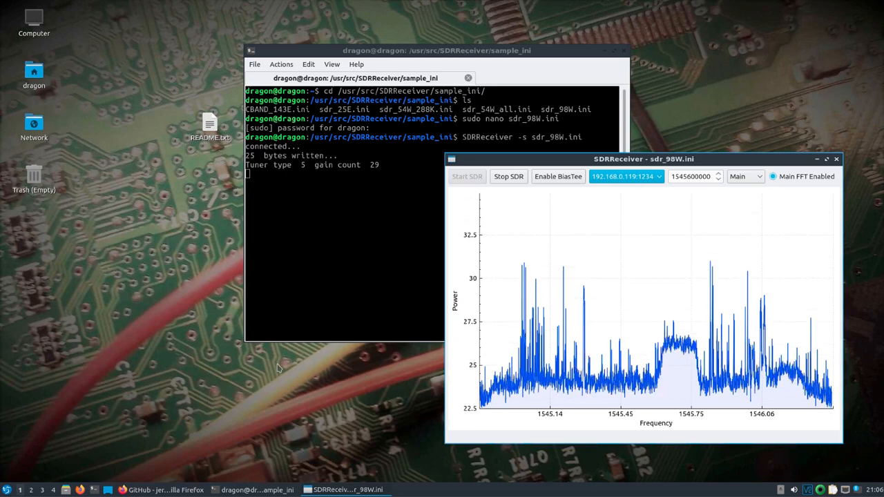
Step: Launch JAERO from the Hamradio applications menu
click(6, 489)
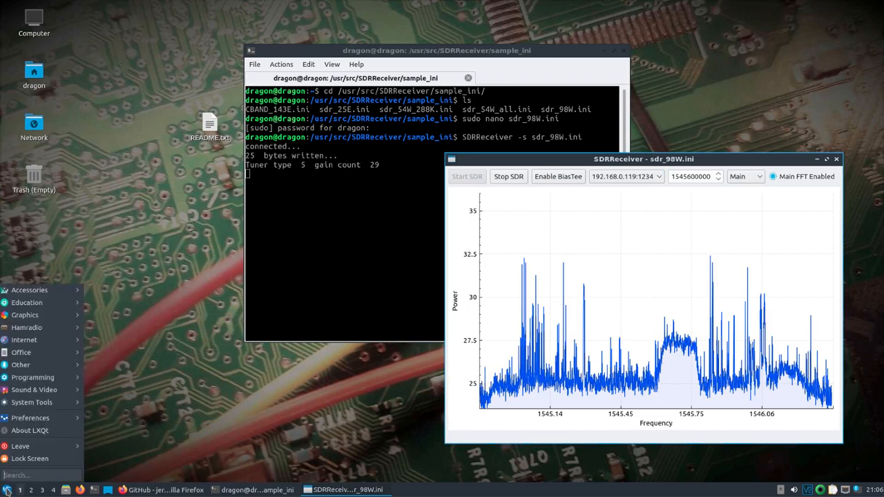
click(27, 328)
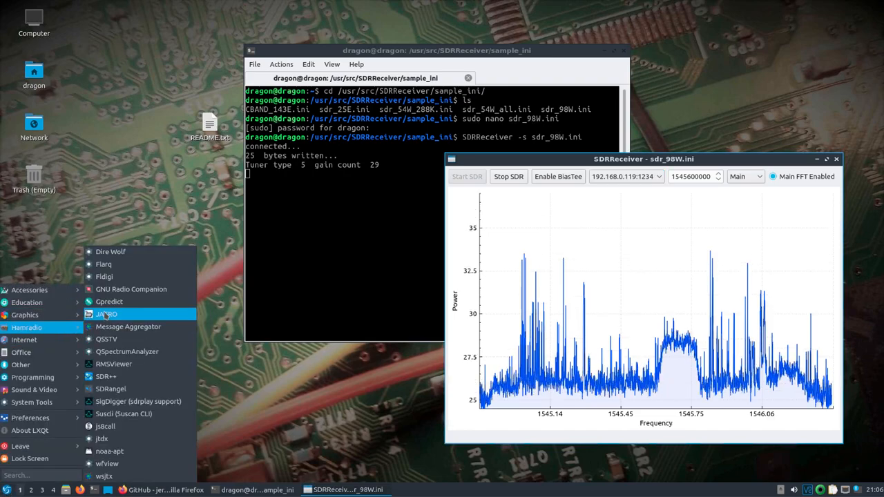
click(138, 325)
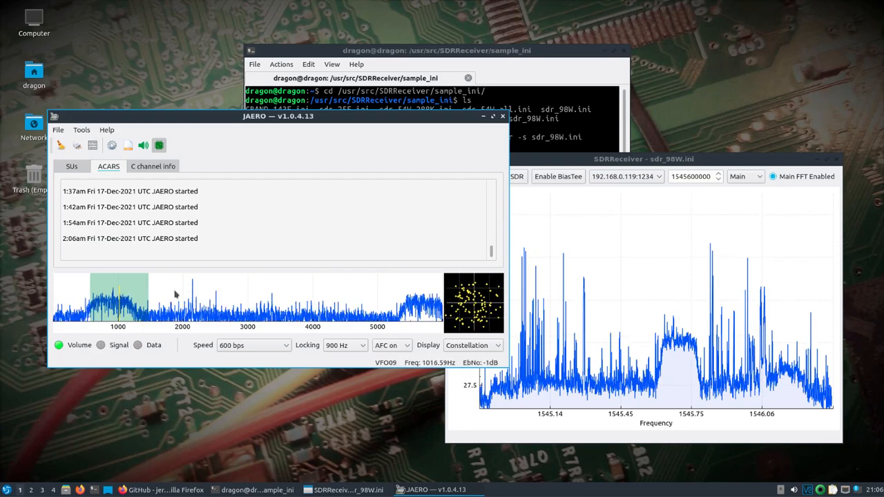
mouse_move(112, 145)
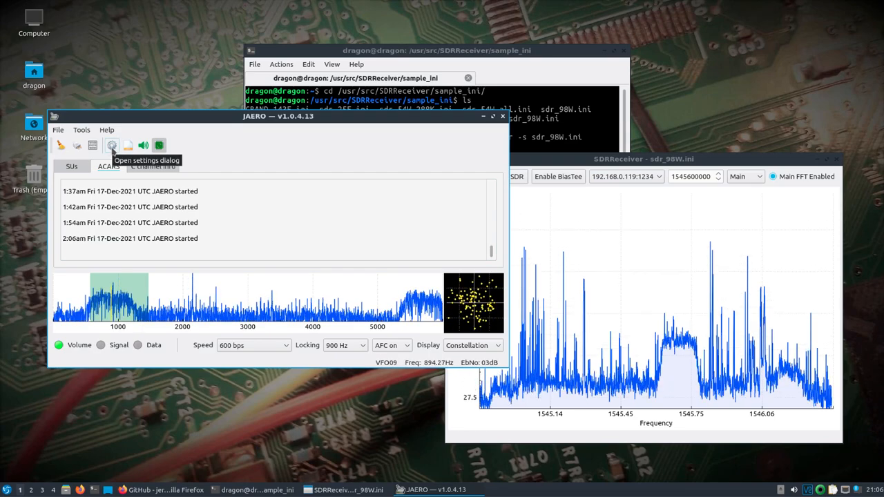
Step: Confirm JAERO's ZMQ audio source tcp://127.0.0.1:6003 uses topic VFO09, then cancel the settings
click(110, 145)
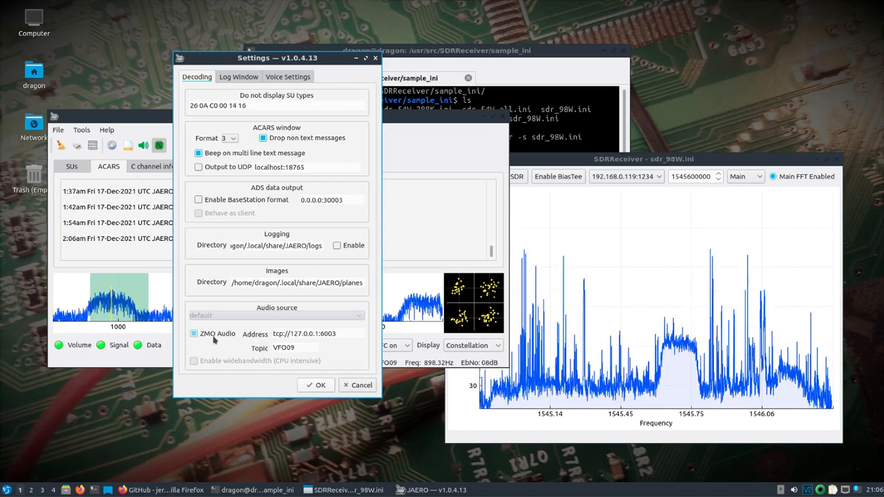
click(193, 333)
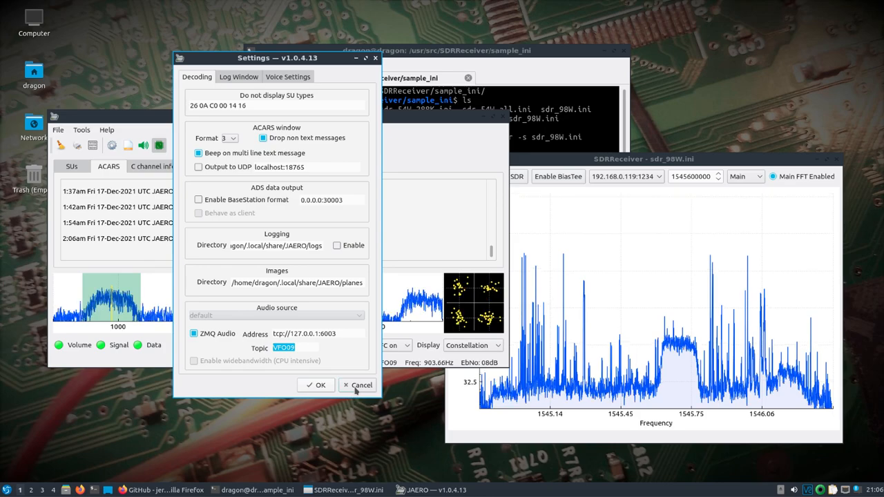
click(359, 383)
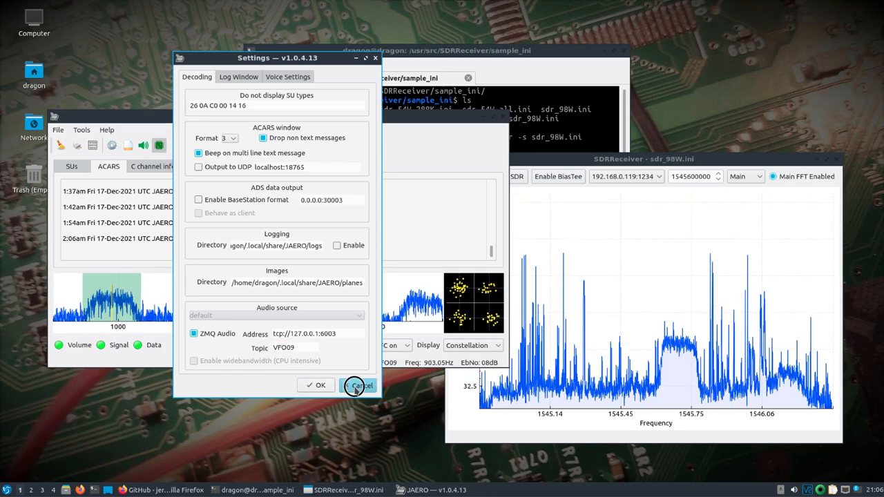
click(359, 385)
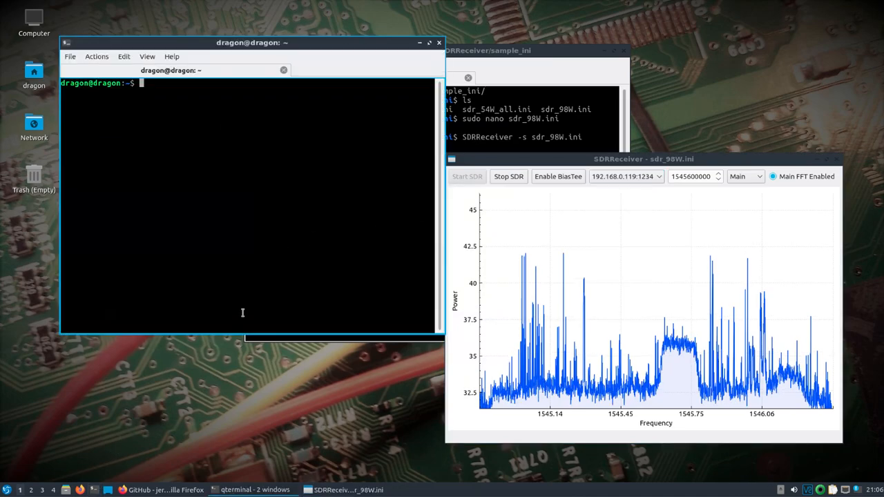
Step: Show jaero -h help, then launch JAERO with settings name VFO09
text(jaero -h)
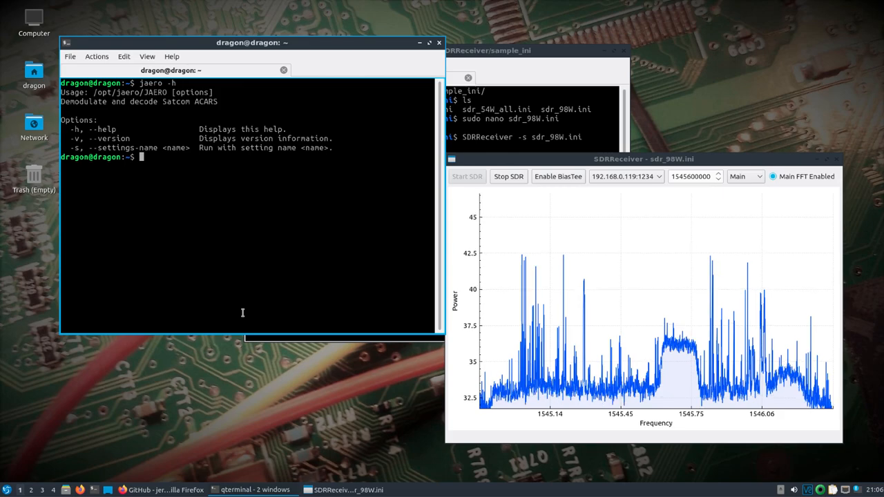
text(jaero -h)
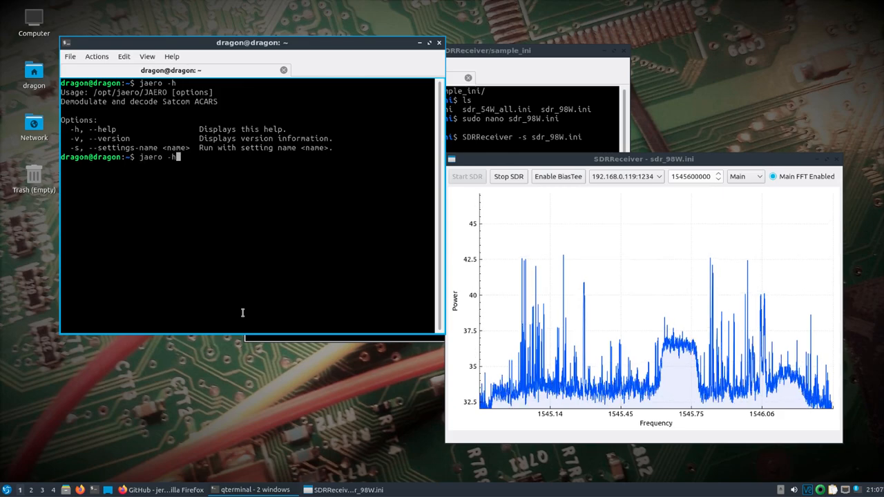
text(s VFO)
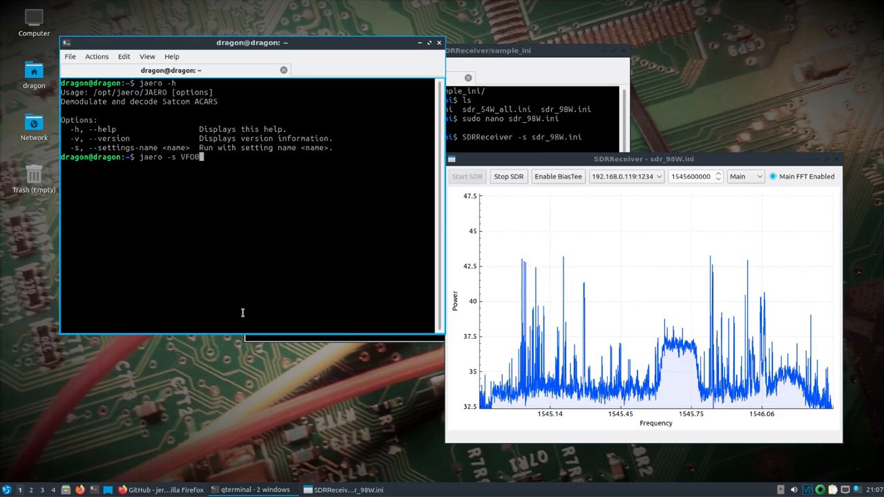
text(09)
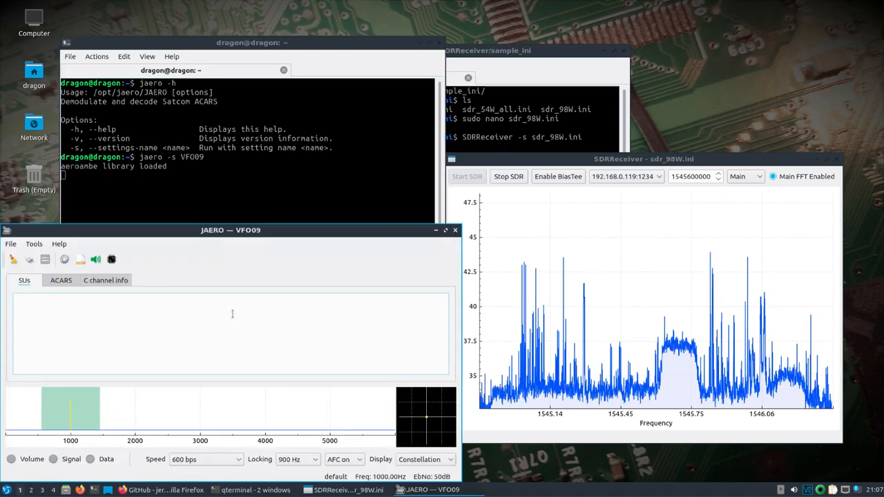
Step: Feed the VFO09 decoder from ZMQ Audio so it locks and decodes, then view its ACARS log
drag(229, 230, 265, 180)
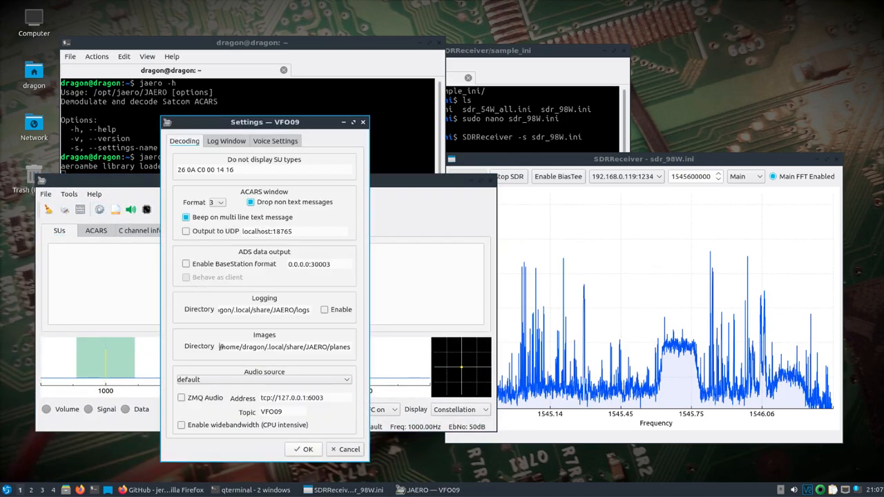
click(181, 398)
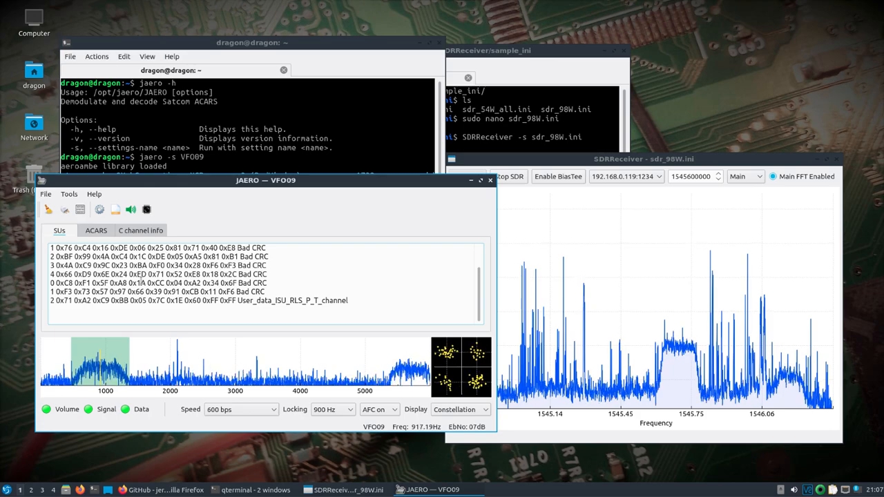
click(96, 230)
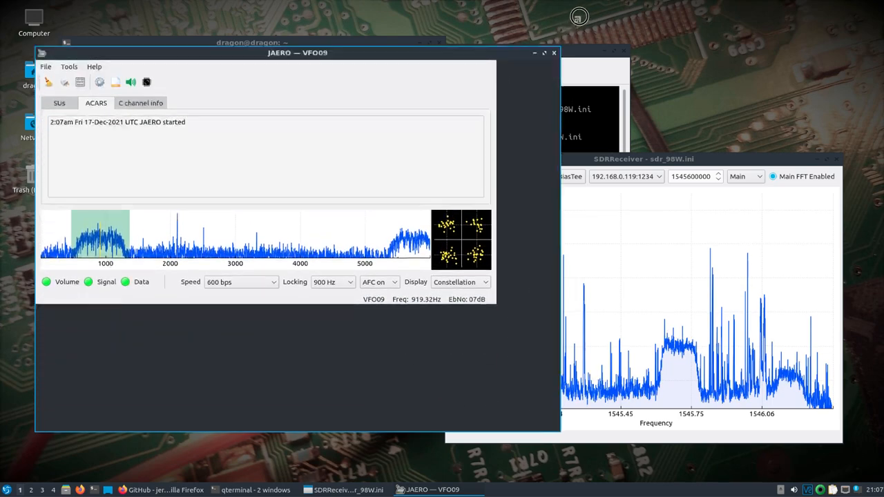
Step: Enlarge the VFO09 decoder window so the decoded aircraft ACARS messages are readable
drag(296, 53, 414, 31)
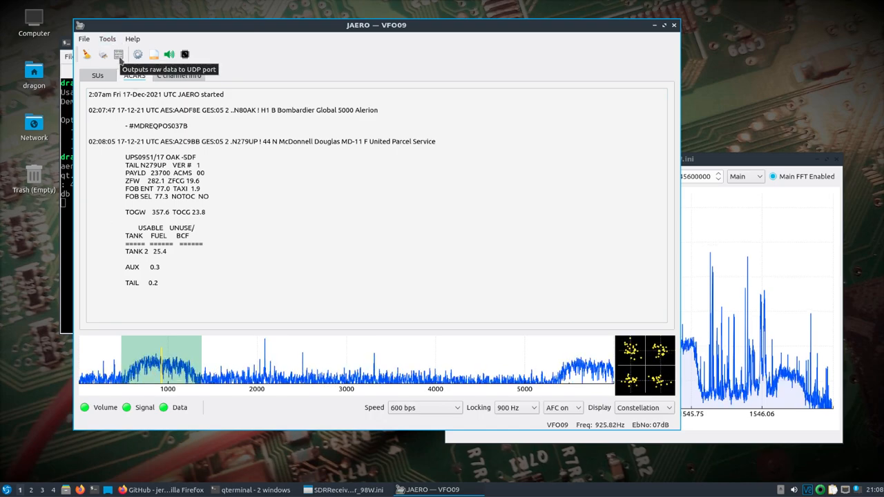
mouse_move(138, 54)
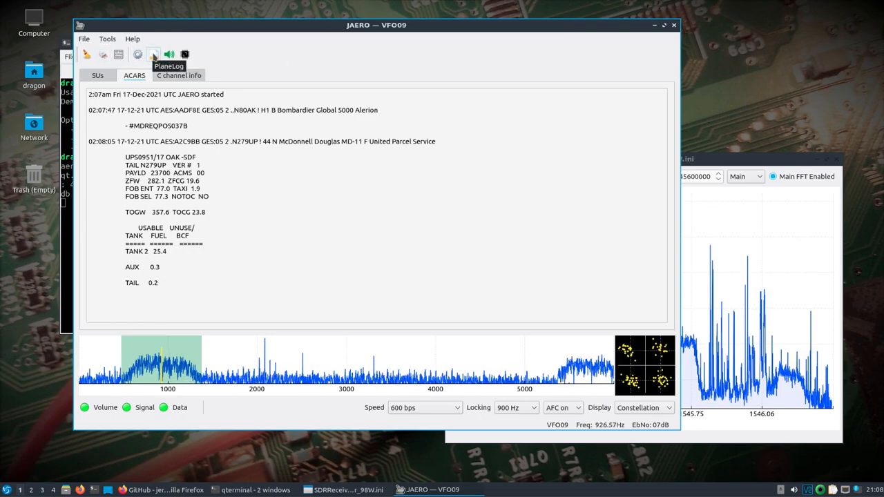
click(154, 54)
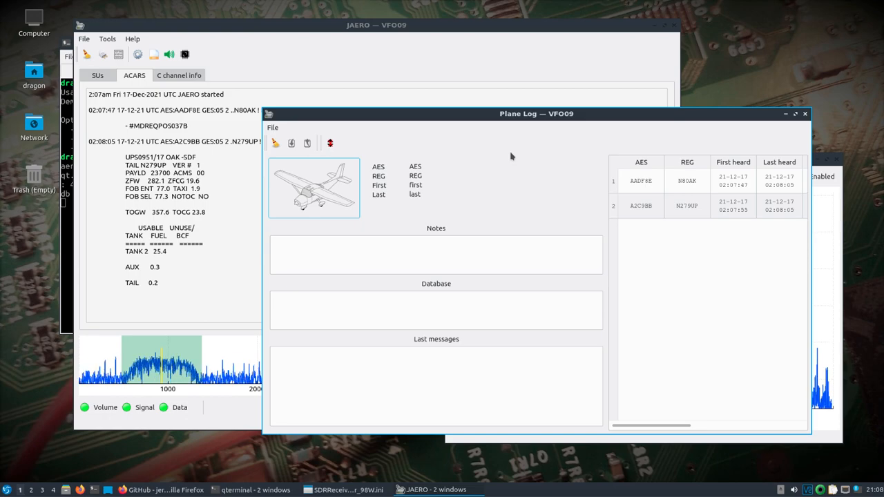
click(640, 179)
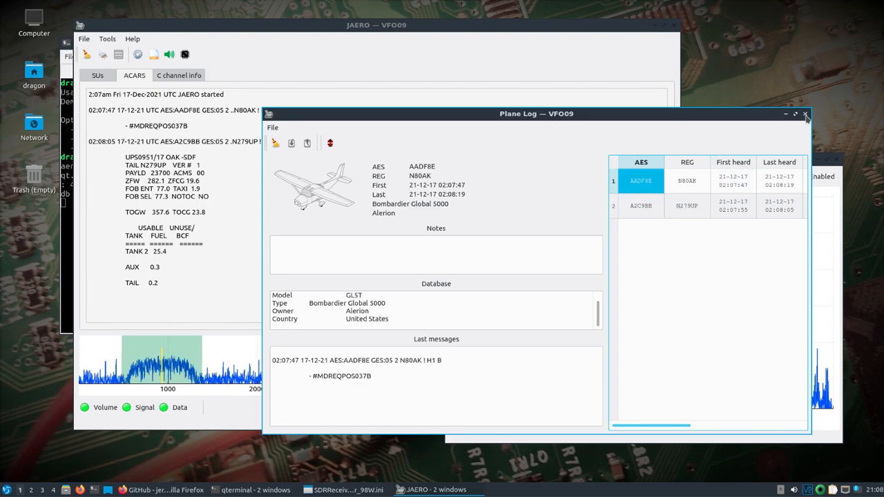
click(805, 113)
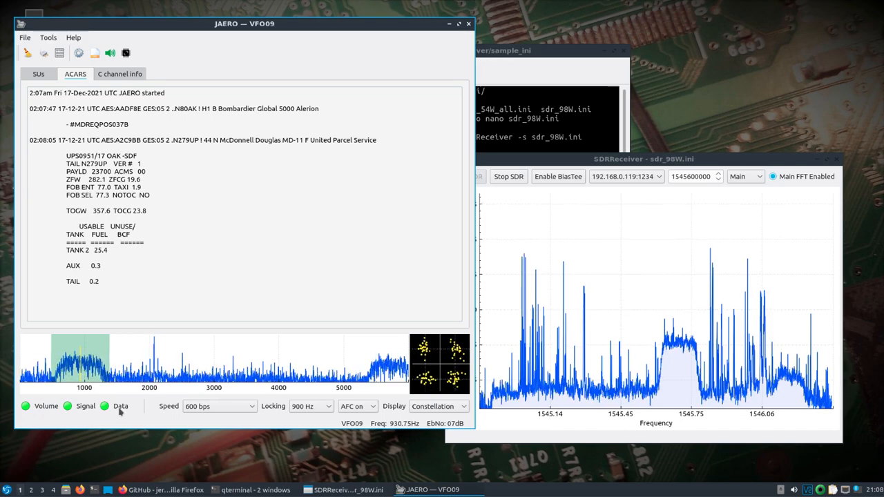
Step: Bring up the second JAERO decoder and place it at the top right beside VFO09
click(6, 489)
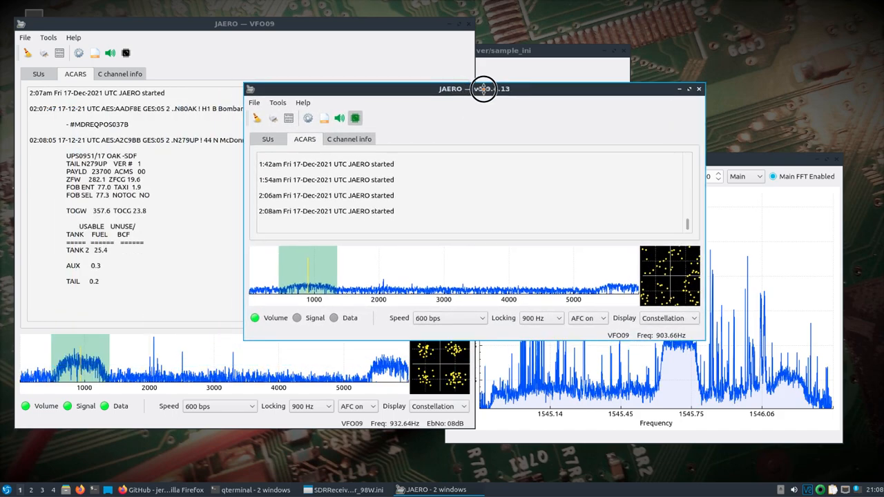
drag(484, 88, 545, 70)
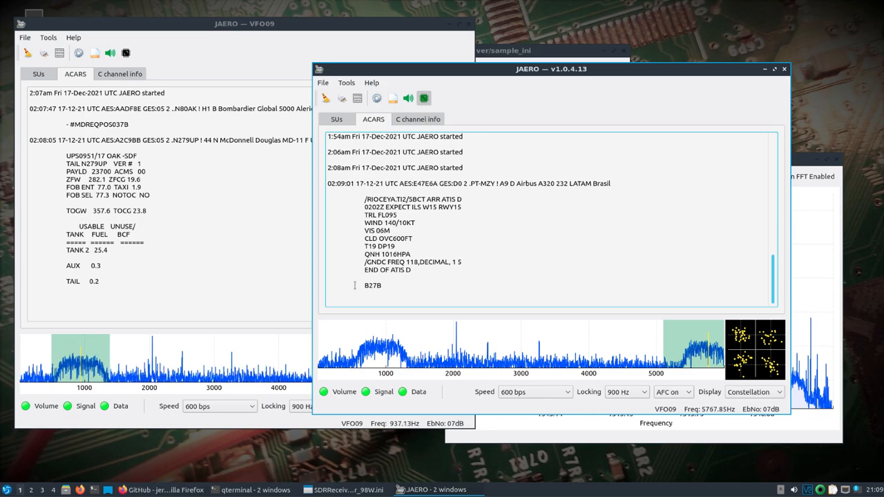
drag(551, 69, 610, 36)
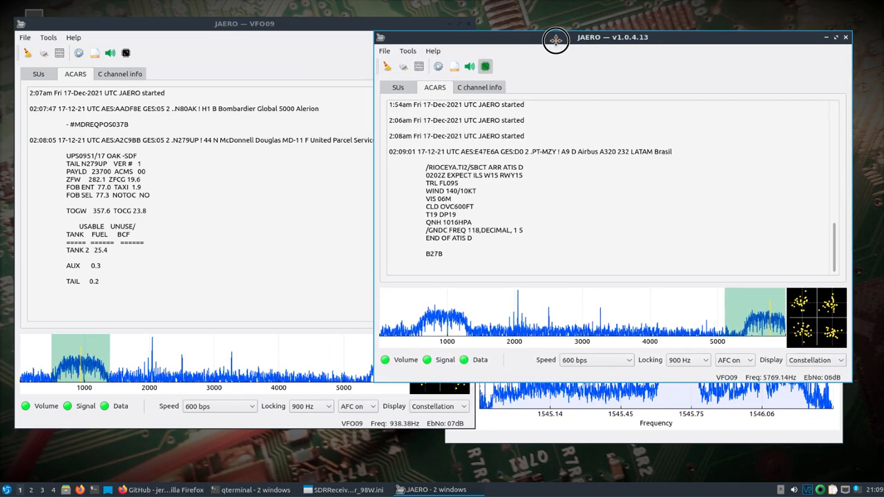